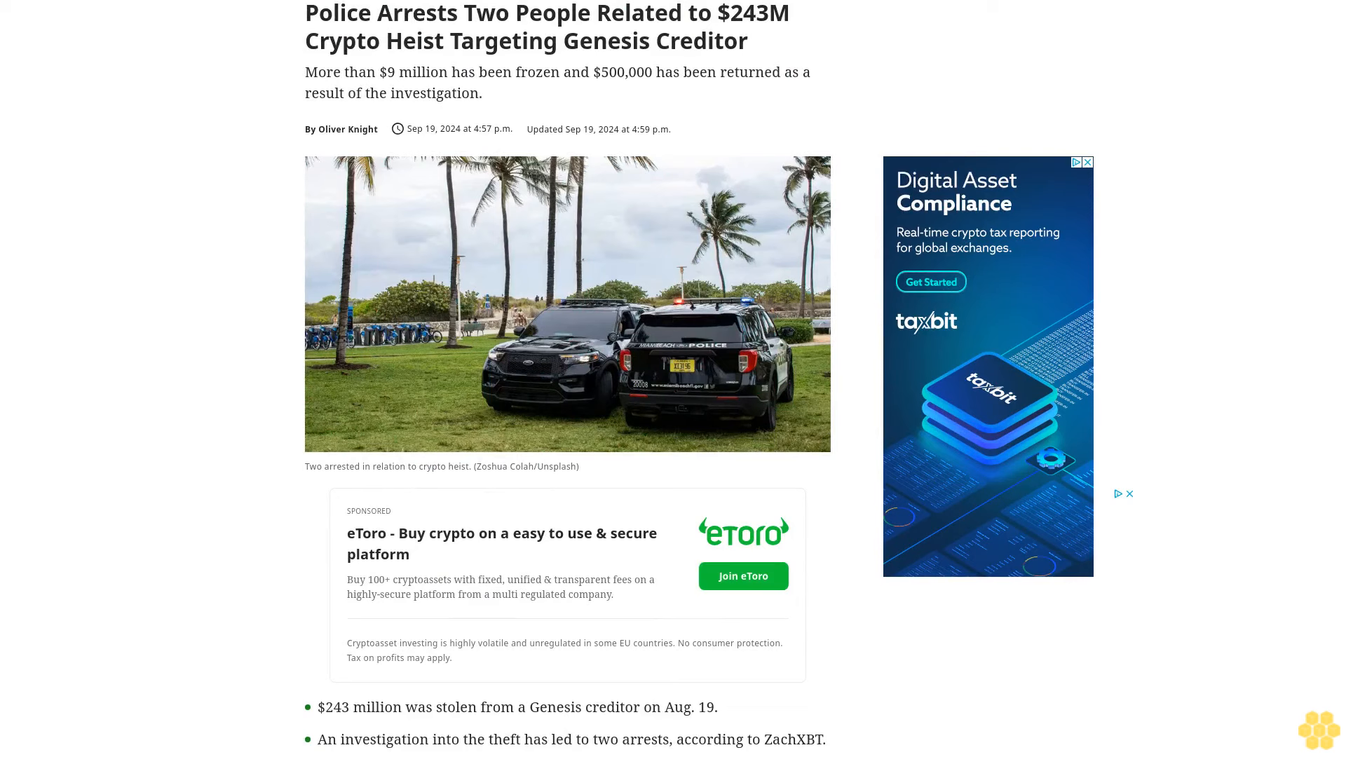
pyautogui.scroll(-3)
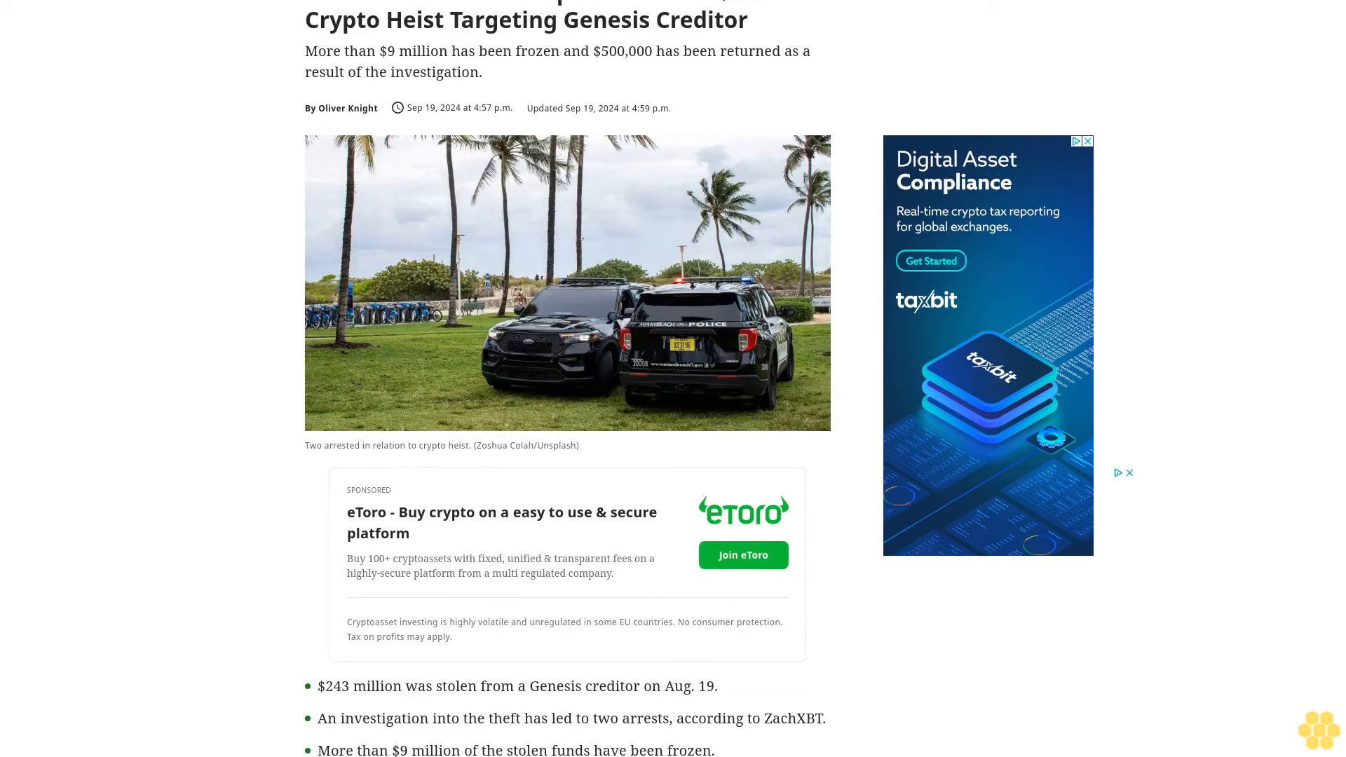
pyautogui.scroll(-3)
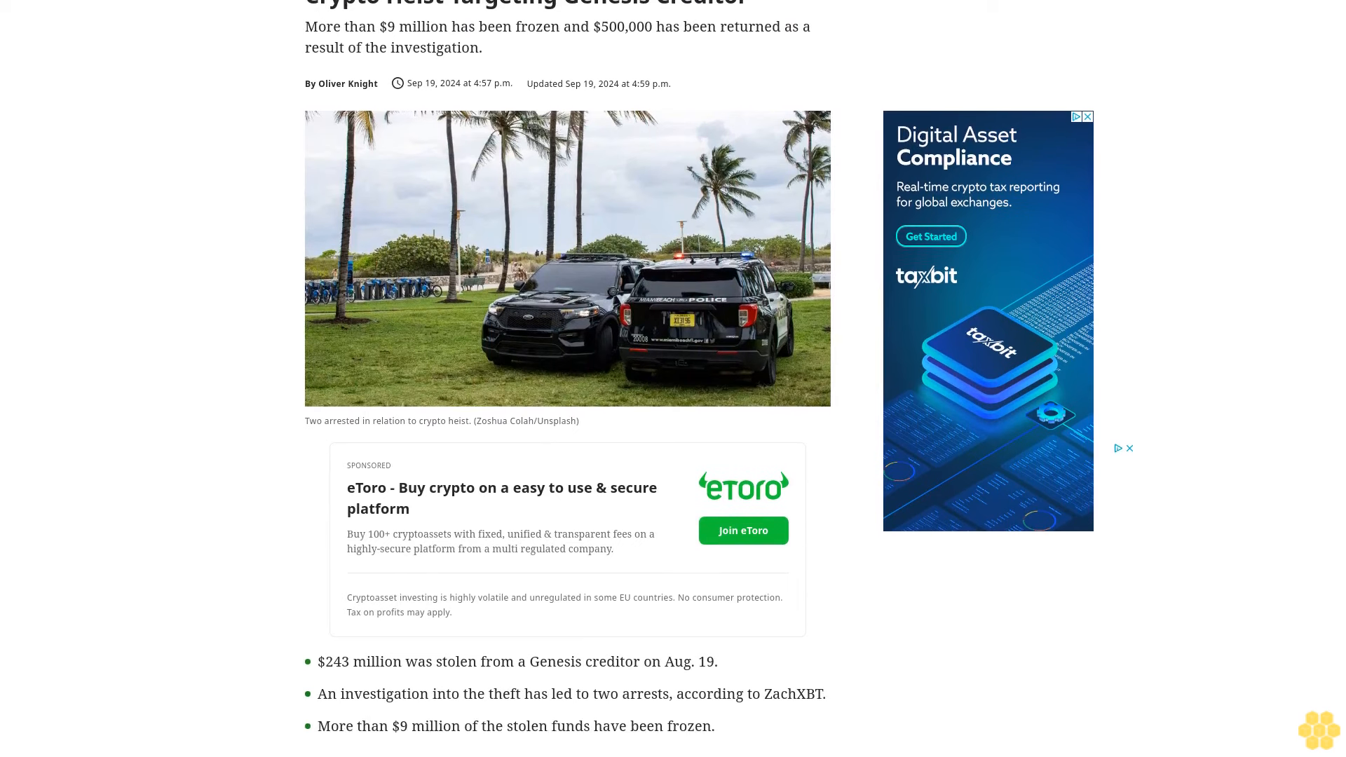
pyautogui.scroll(-3)
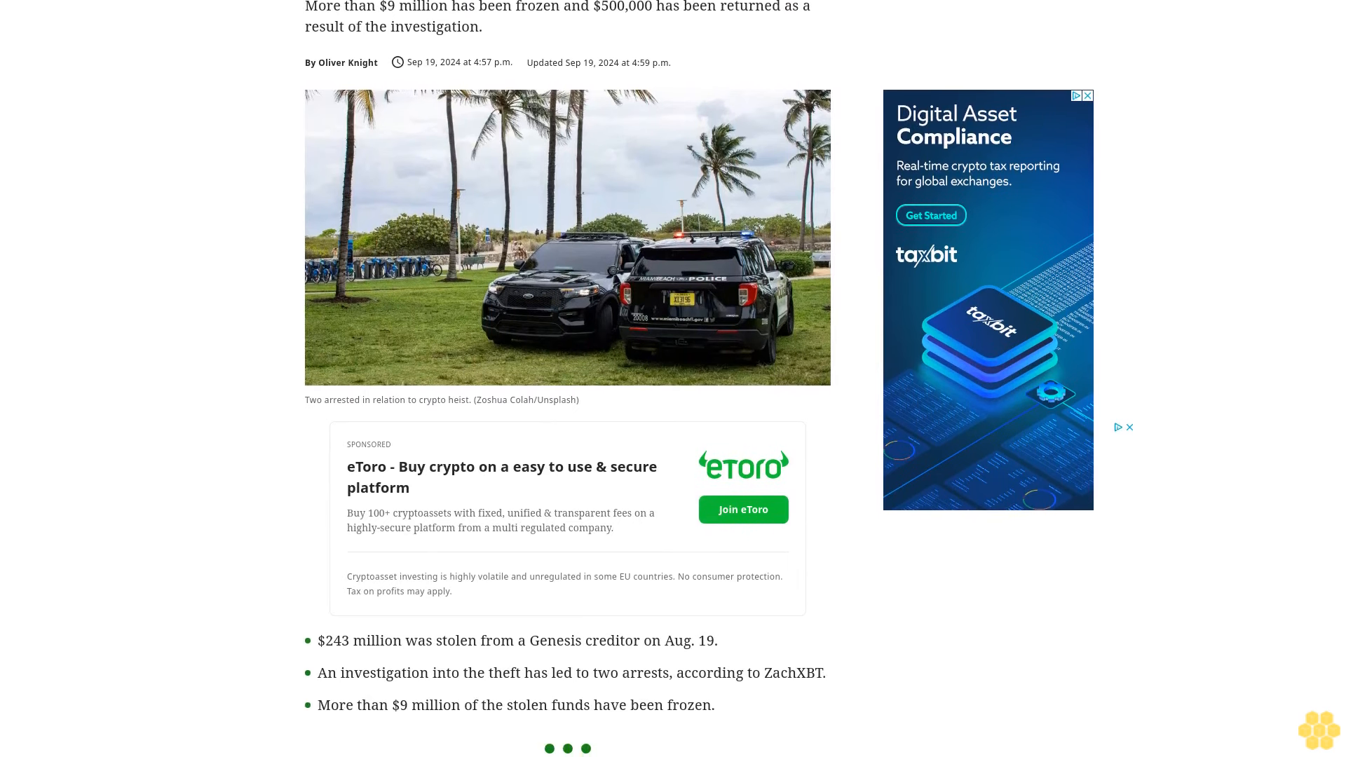
pyautogui.scroll(-3)
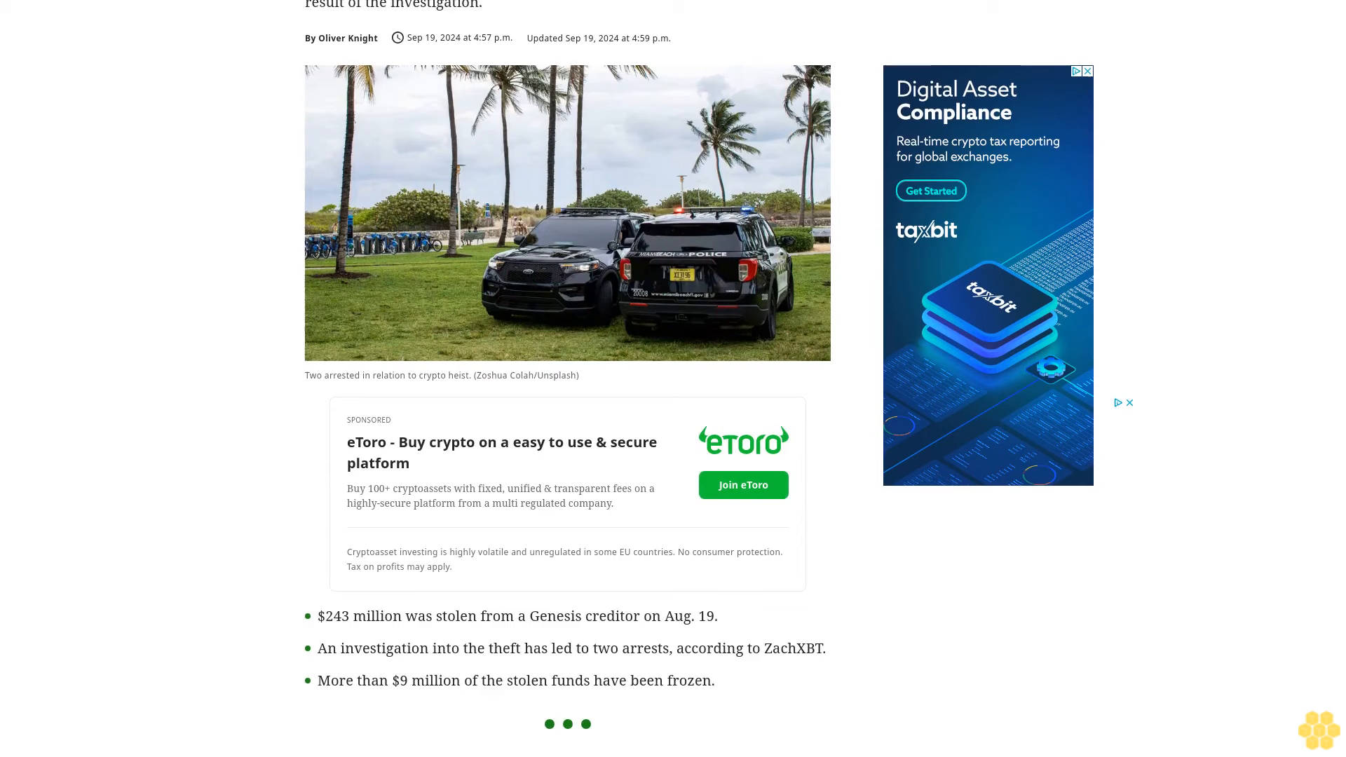
pyautogui.scroll(-3)
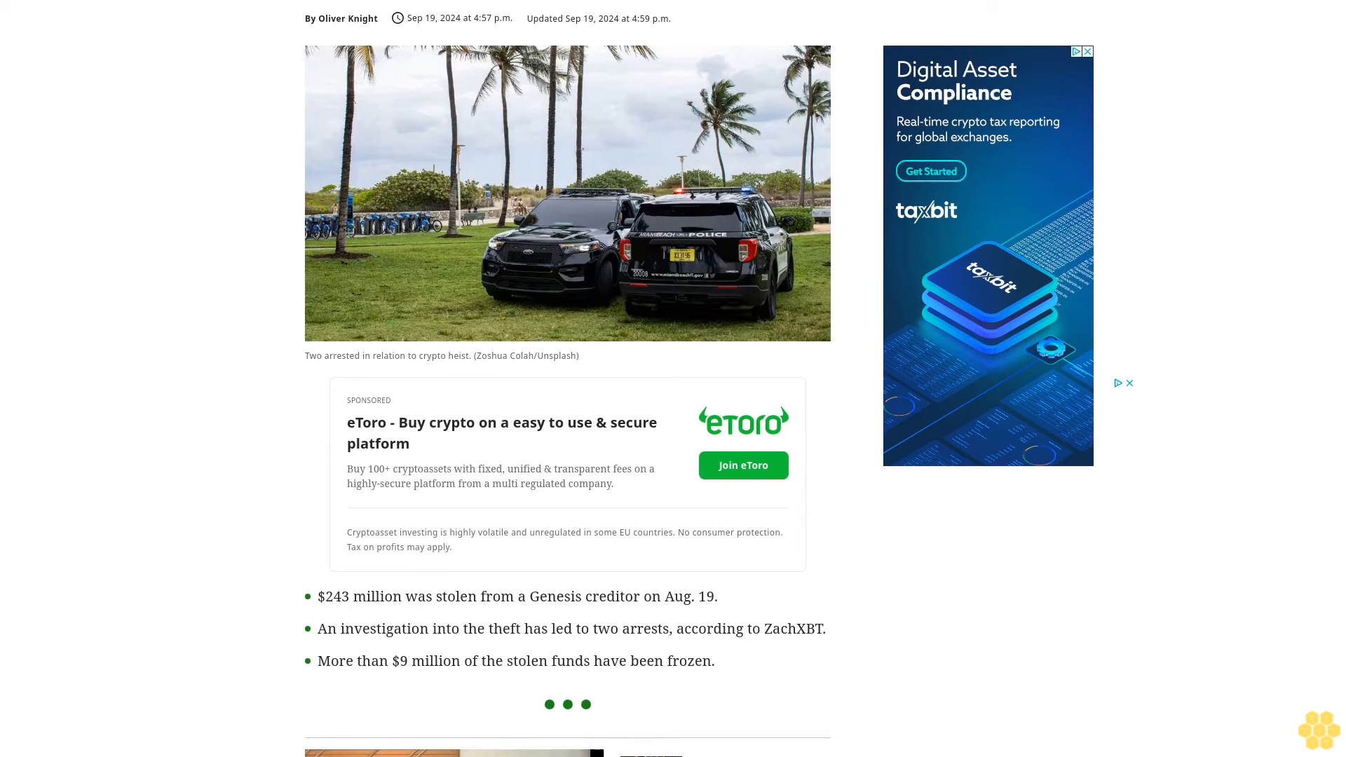
pyautogui.scroll(-3)
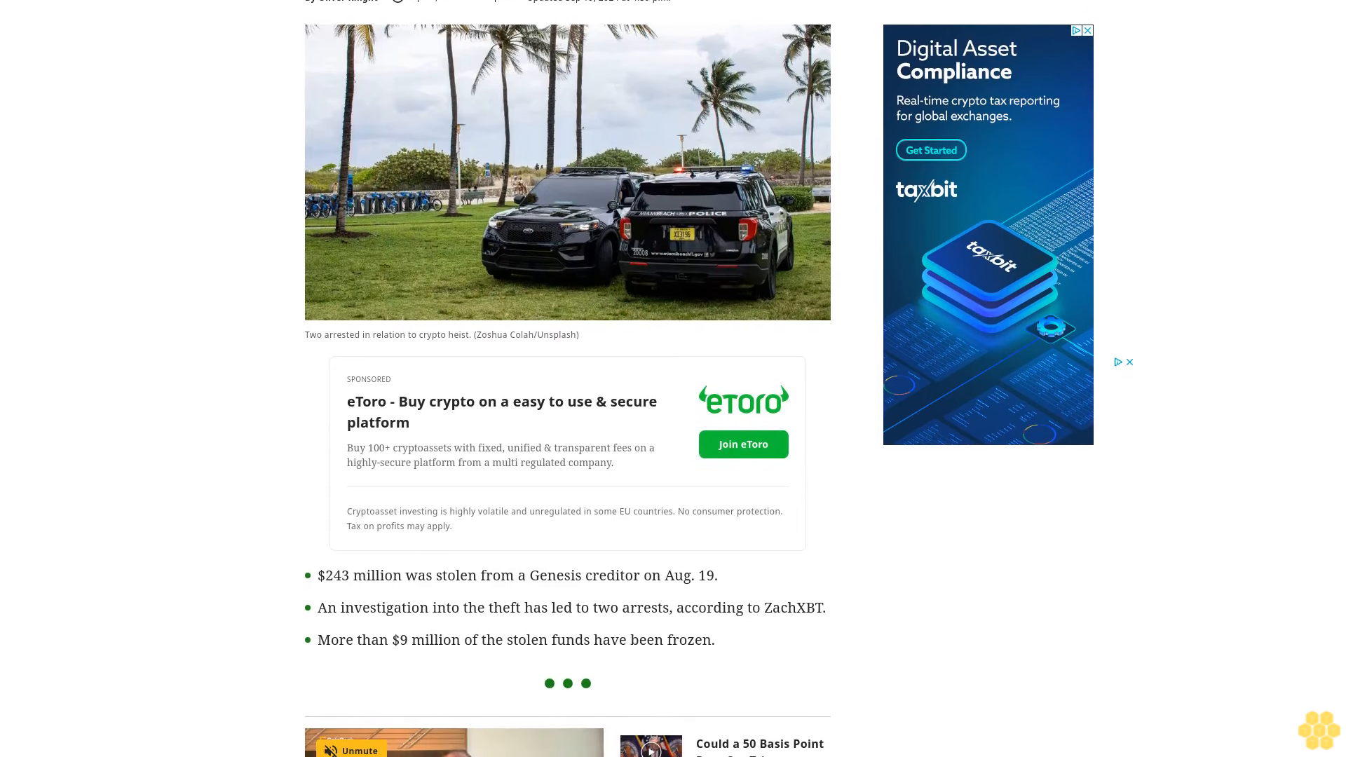
pyautogui.scroll(-3)
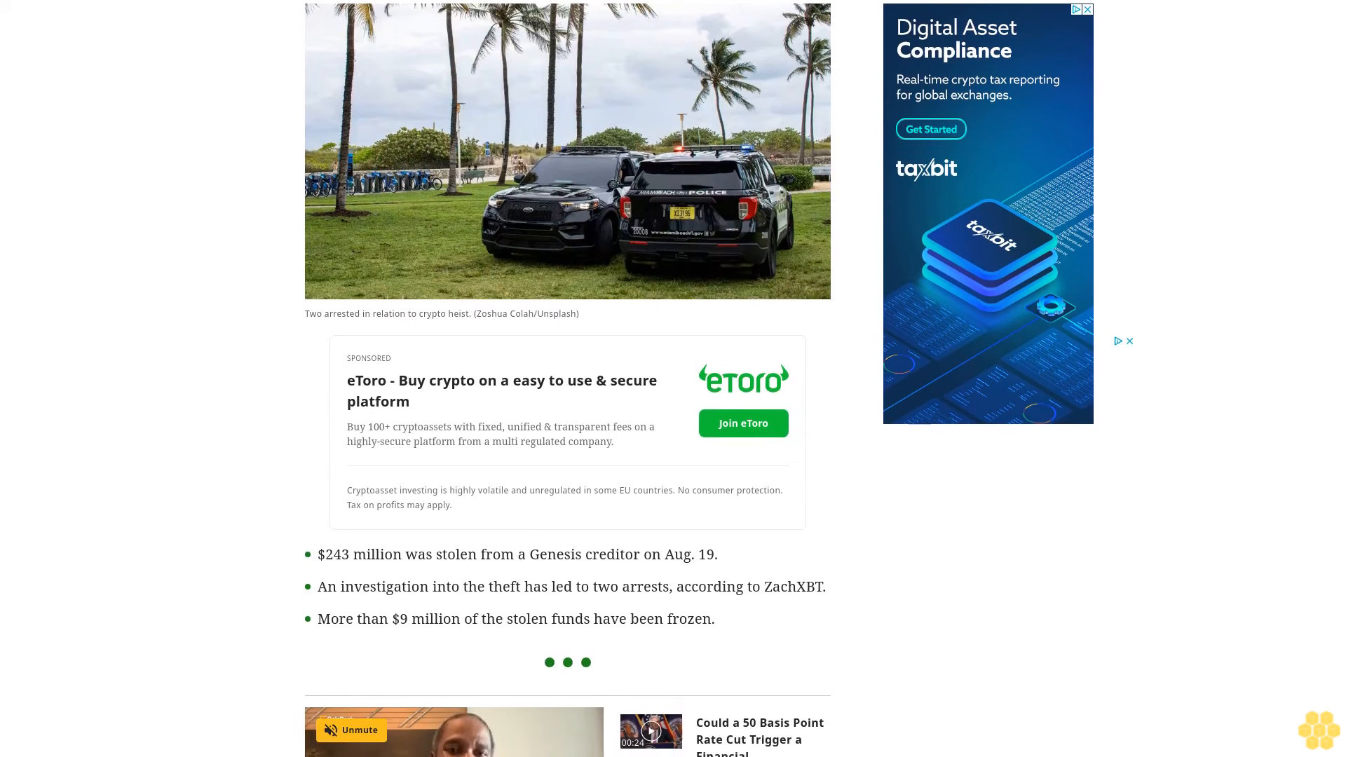
pyautogui.scroll(-3)
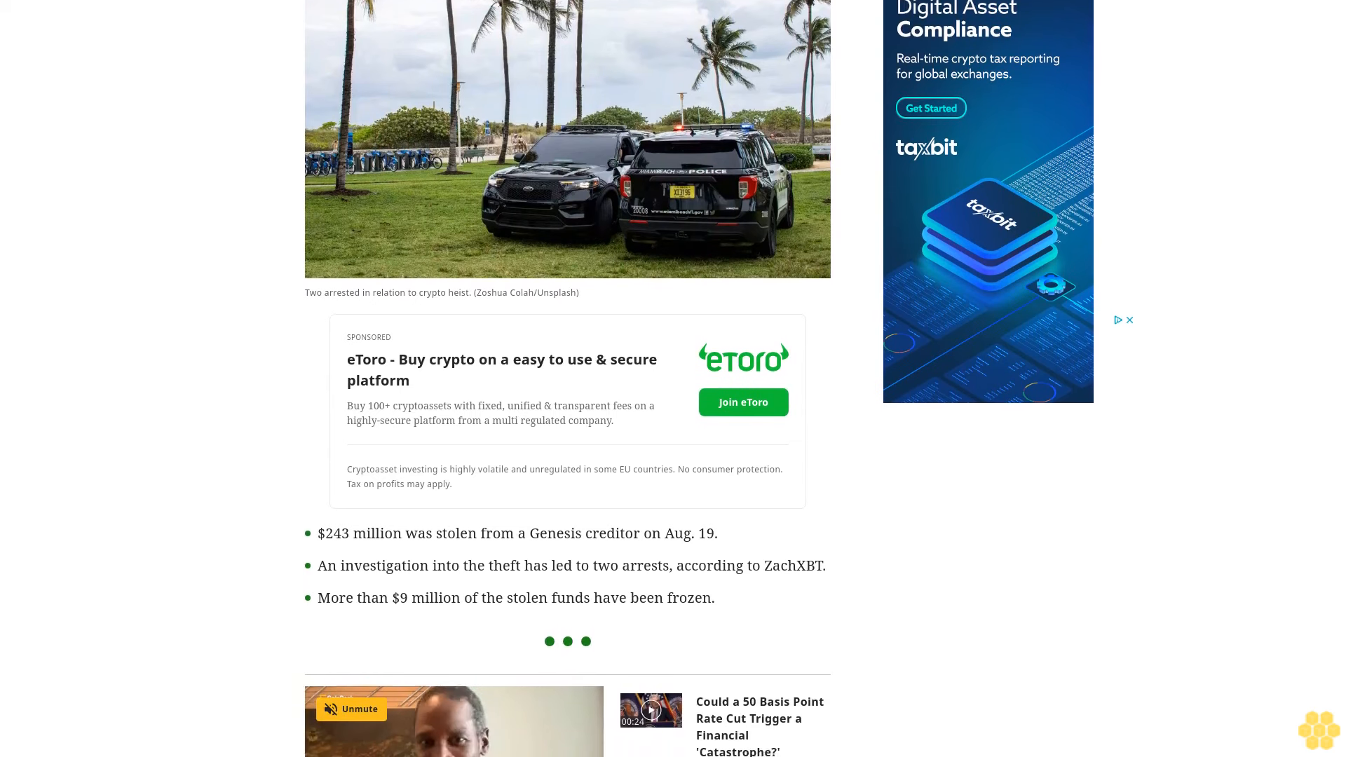
pyautogui.scroll(-3)
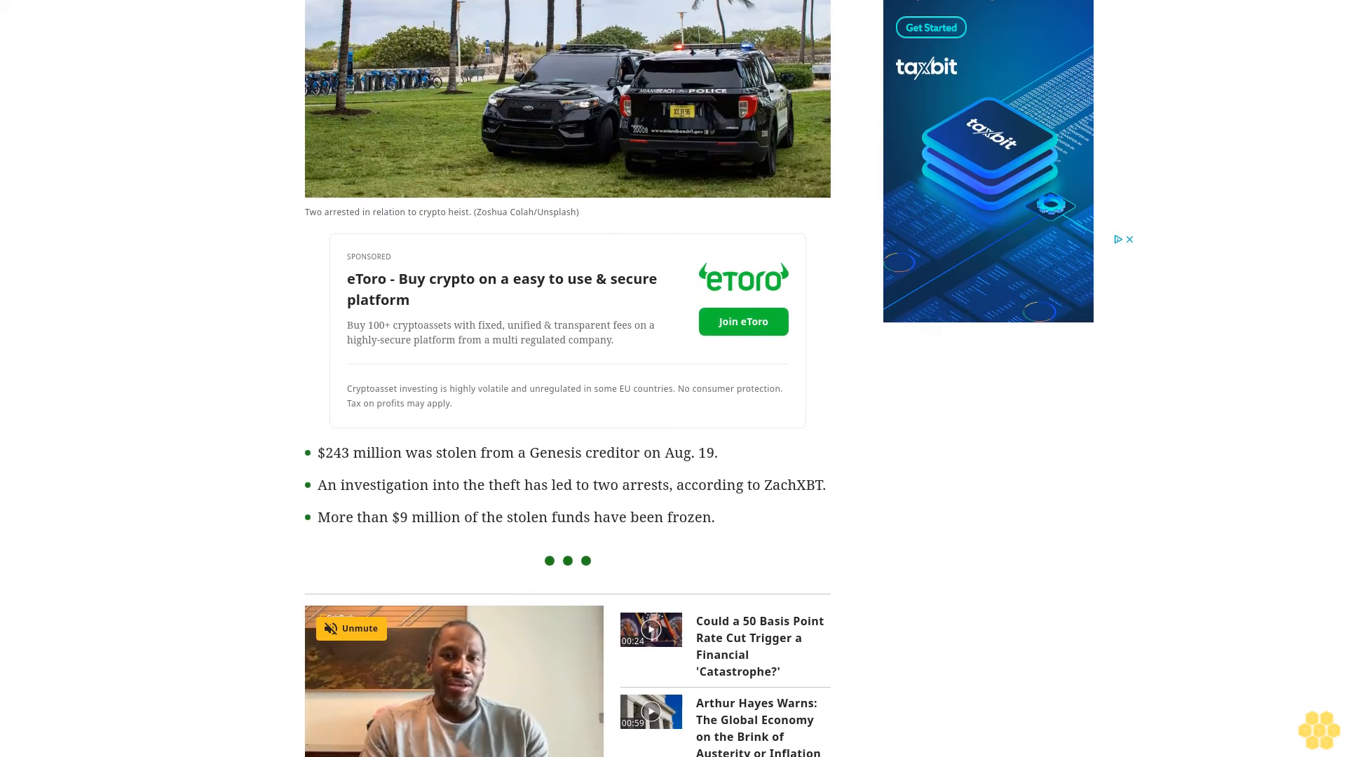
pyautogui.scroll(-3)
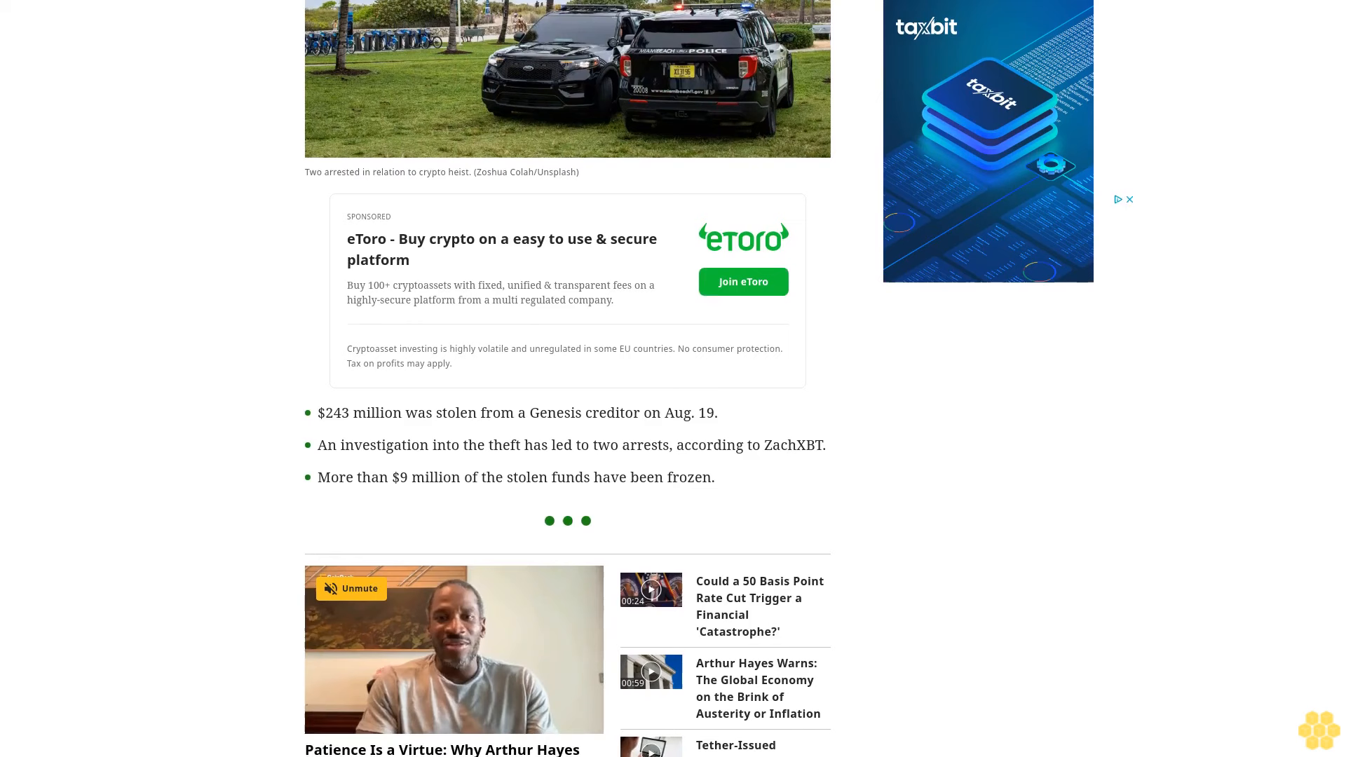
pyautogui.scroll(-3)
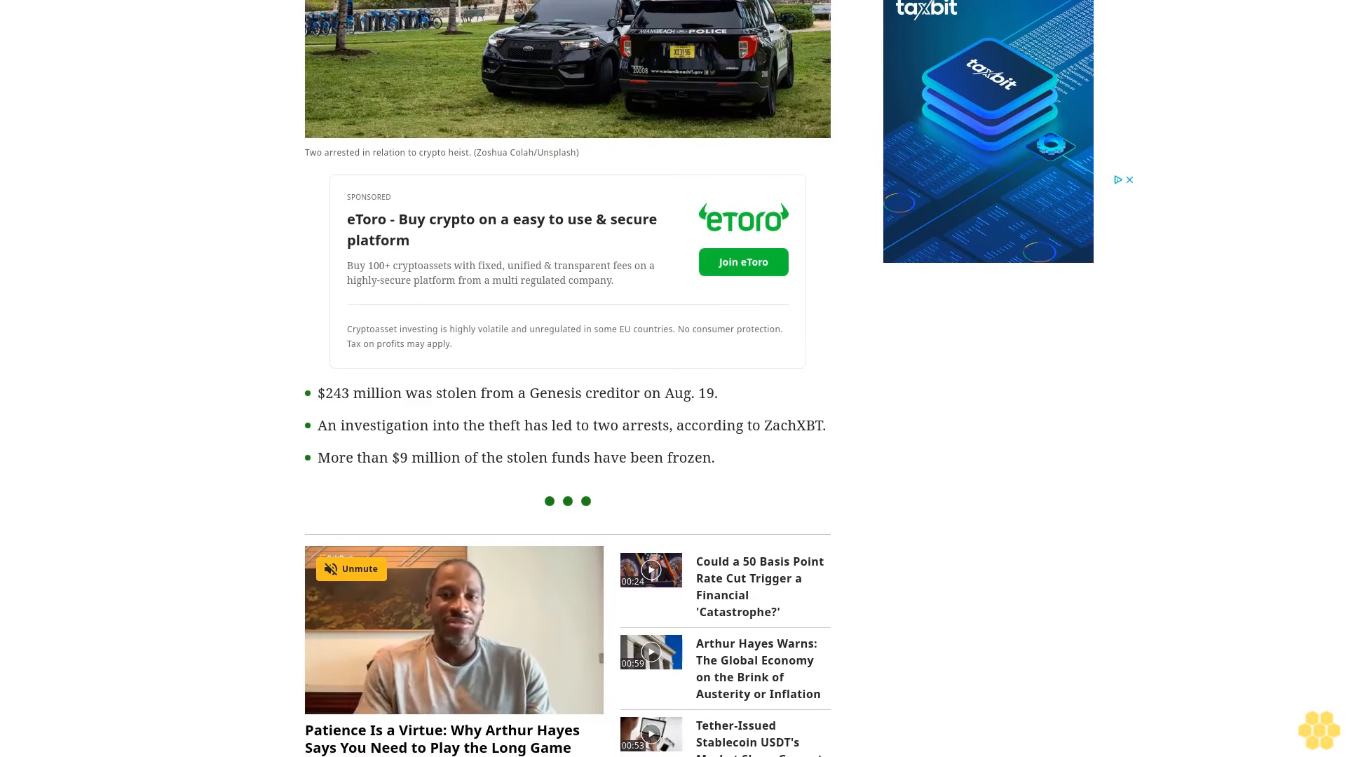
pyautogui.scroll(-3)
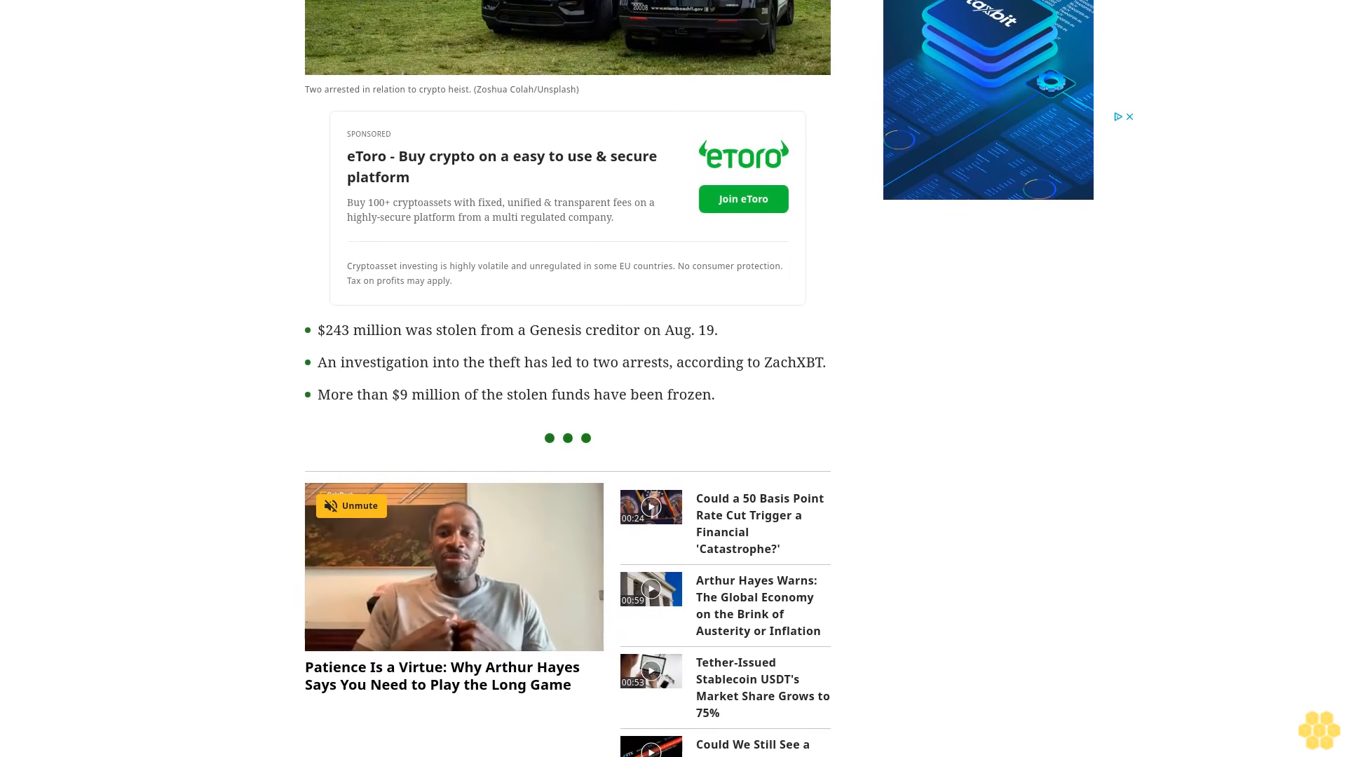
pyautogui.scroll(3)
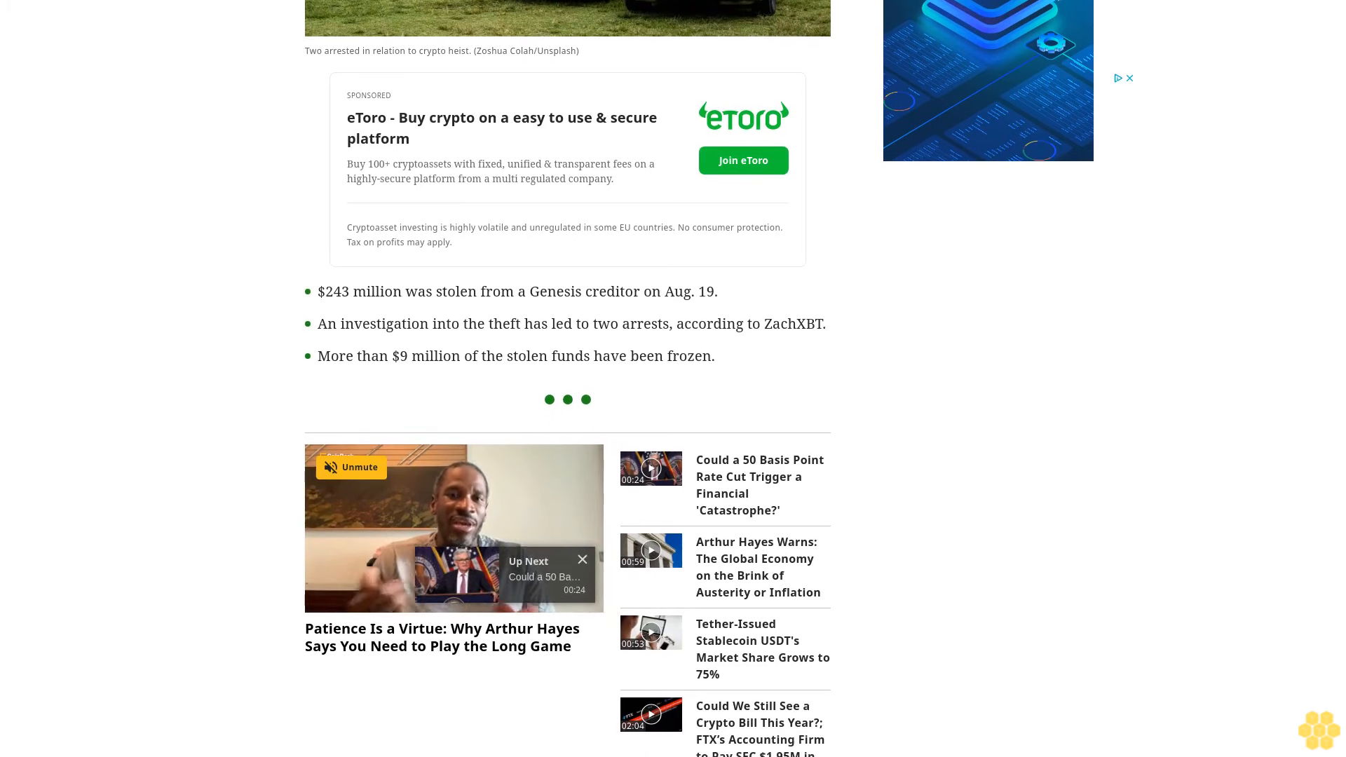
pyautogui.scroll(-3)
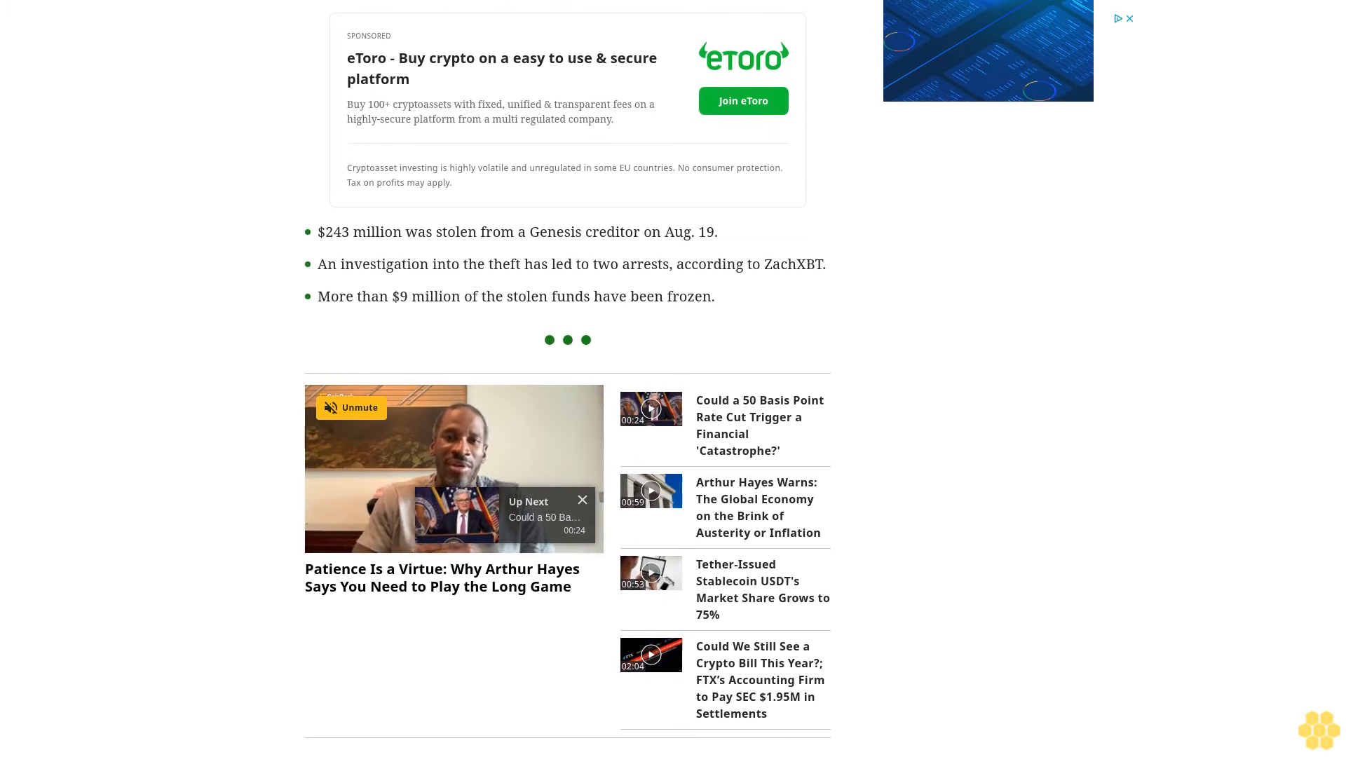
pyautogui.scroll(-3)
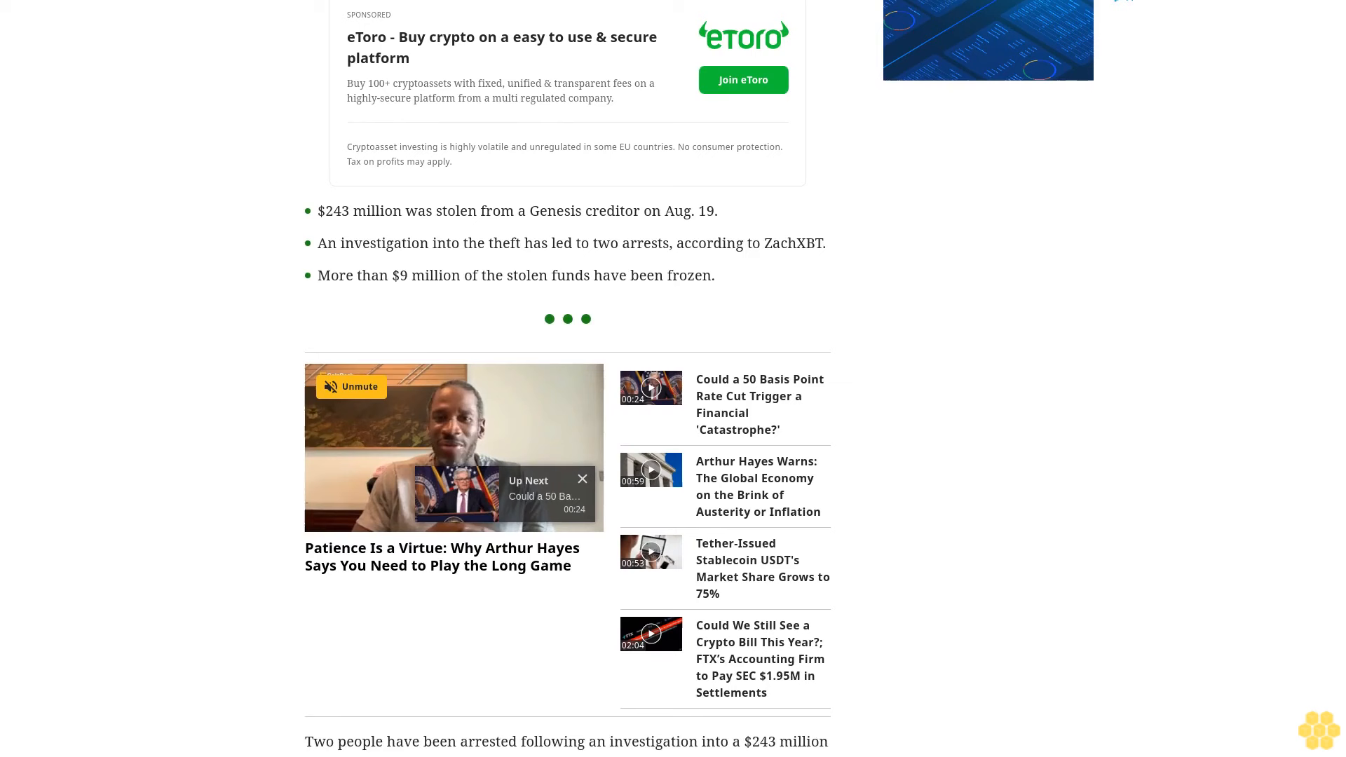
pyautogui.scroll(-3)
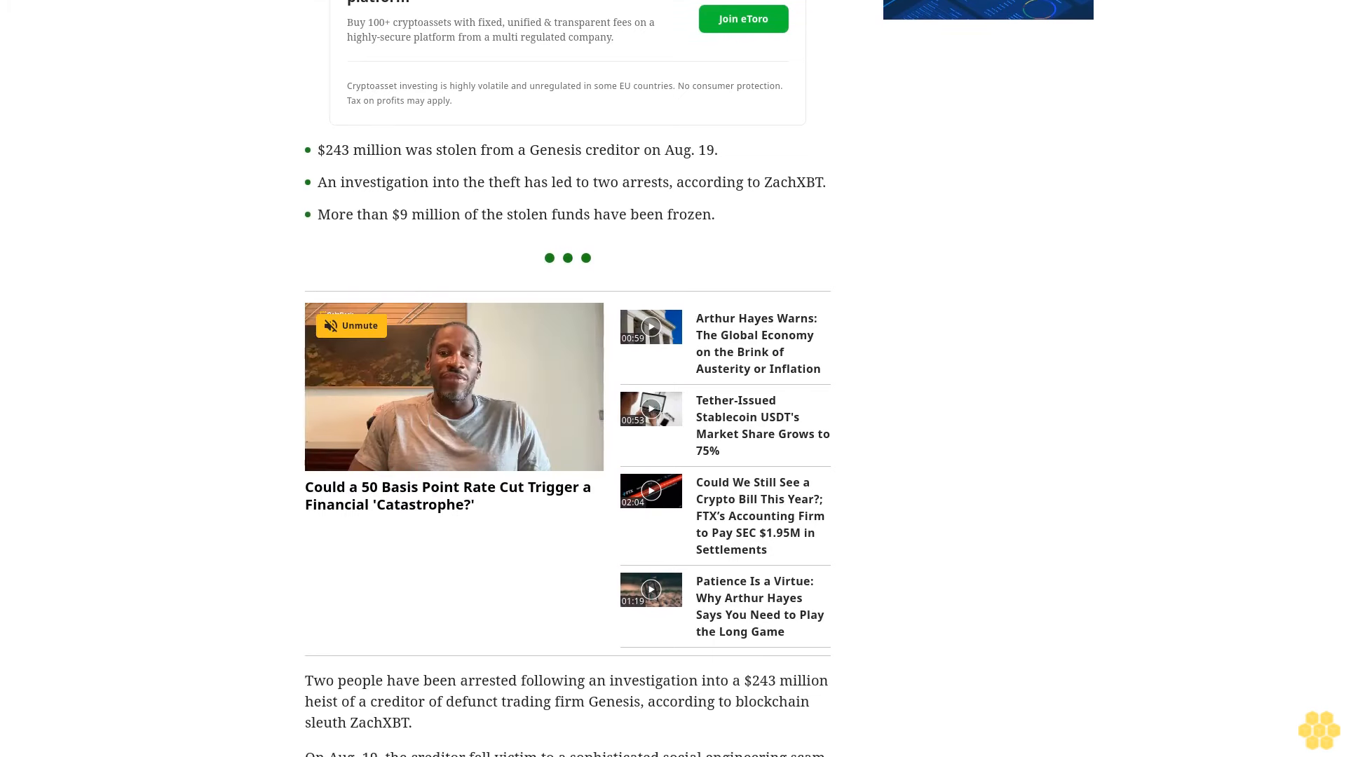
pyautogui.scroll(-3)
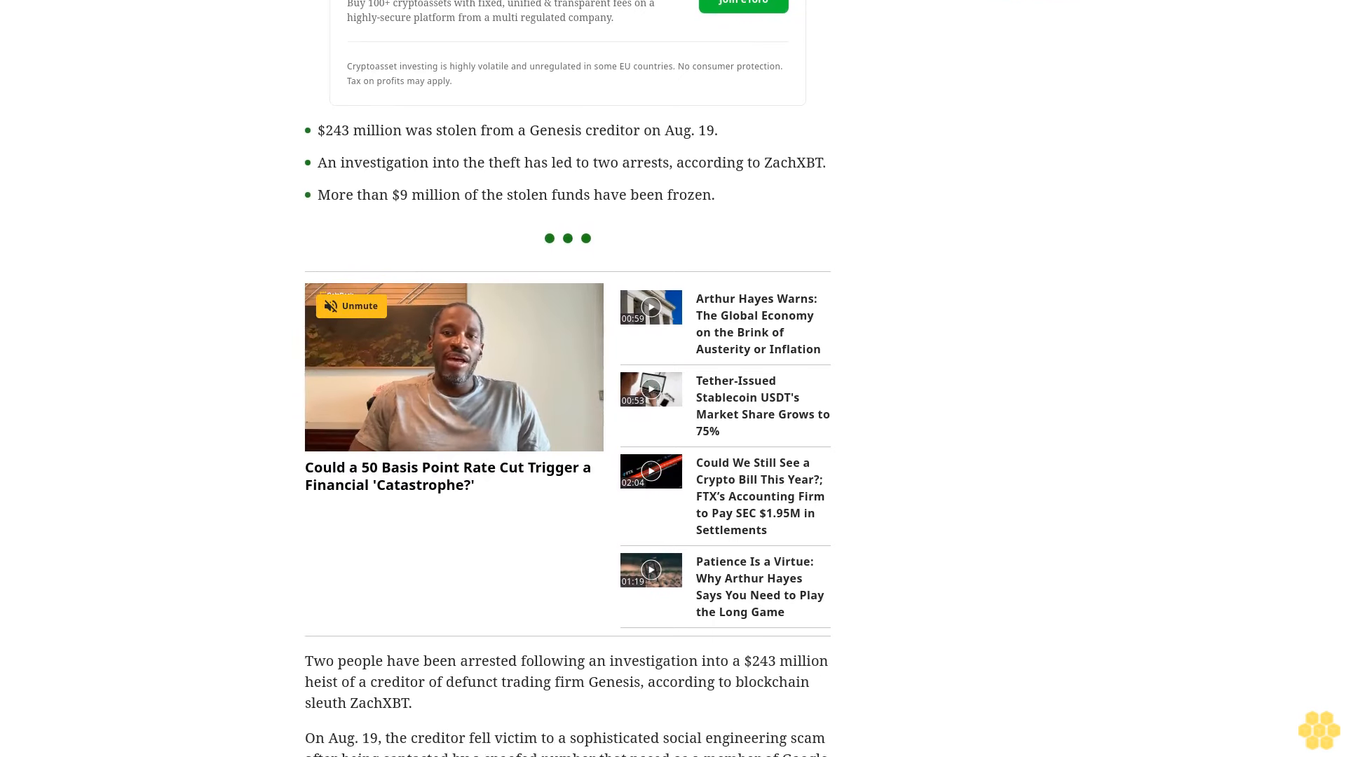
pyautogui.scroll(-3)
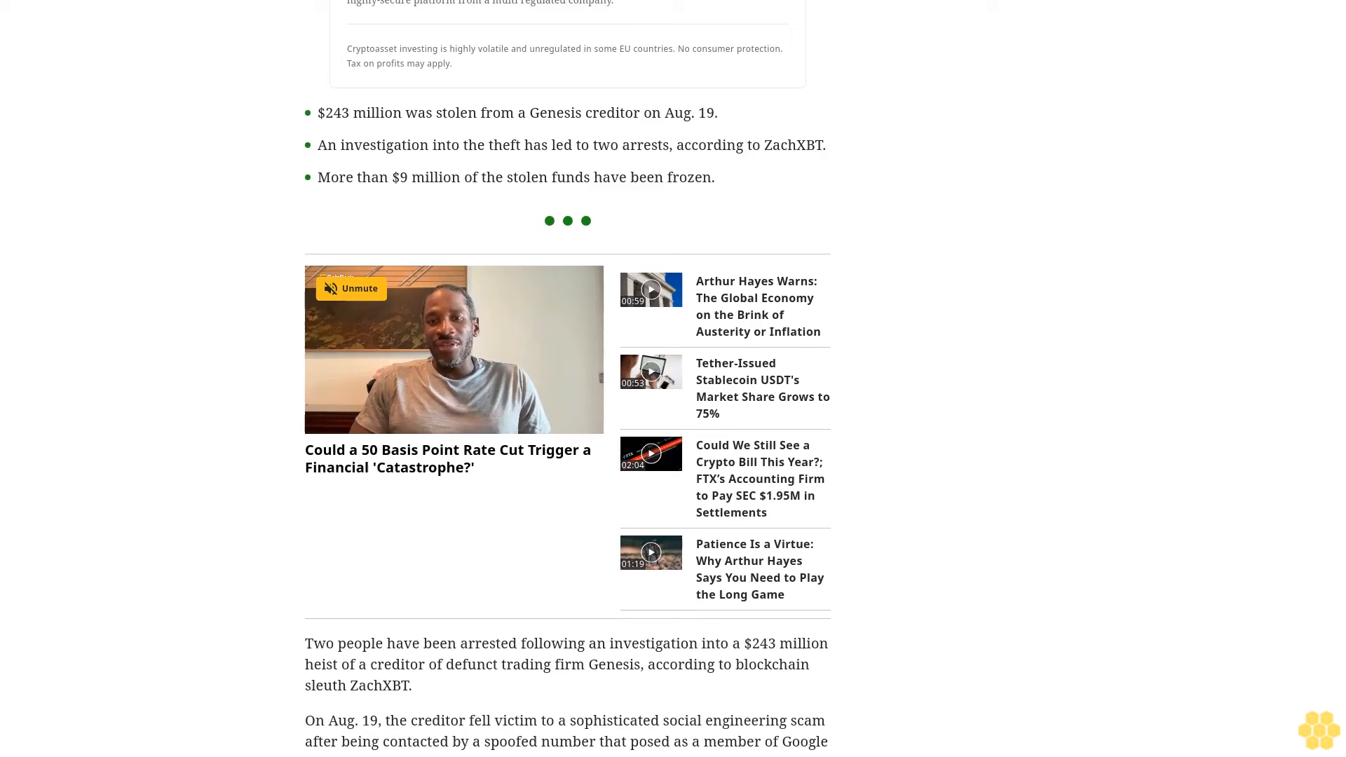
pyautogui.scroll(-3)
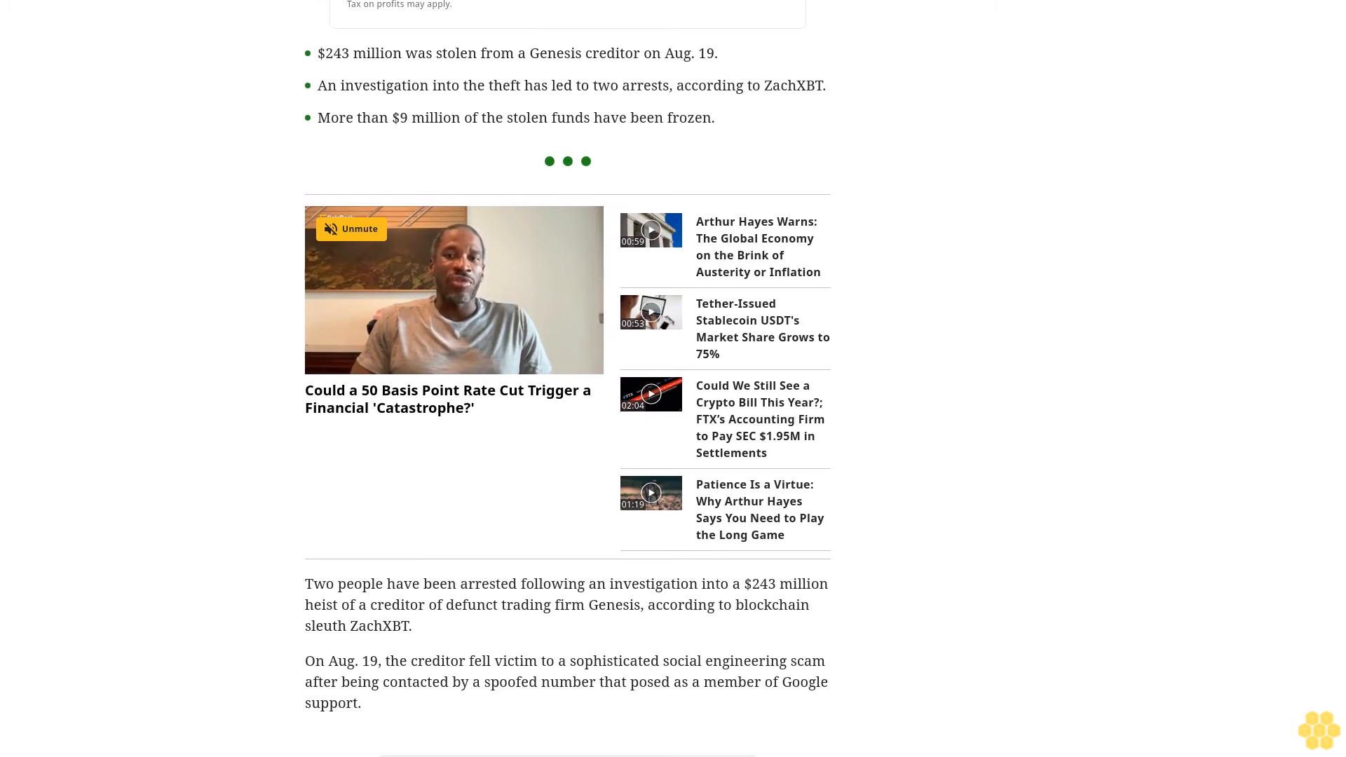
pyautogui.scroll(-3)
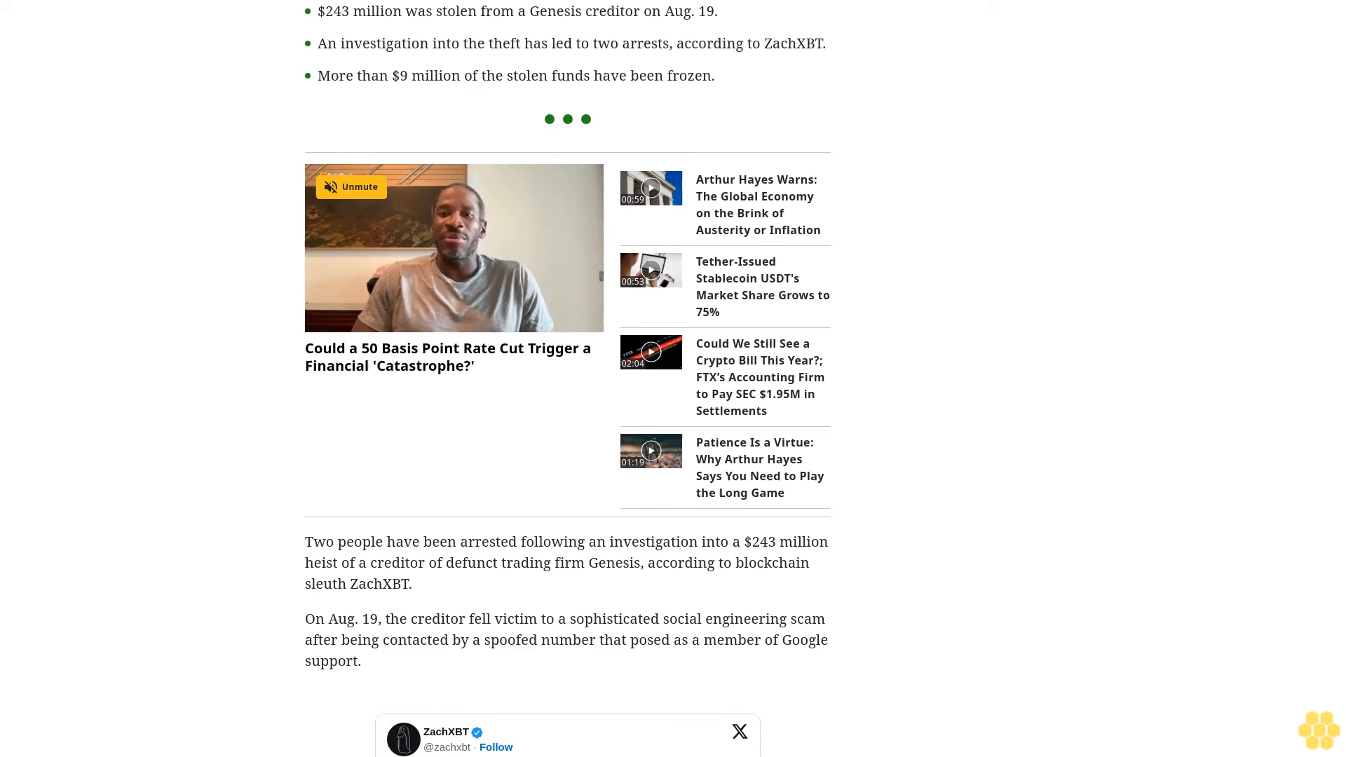
pyautogui.scroll(-3)
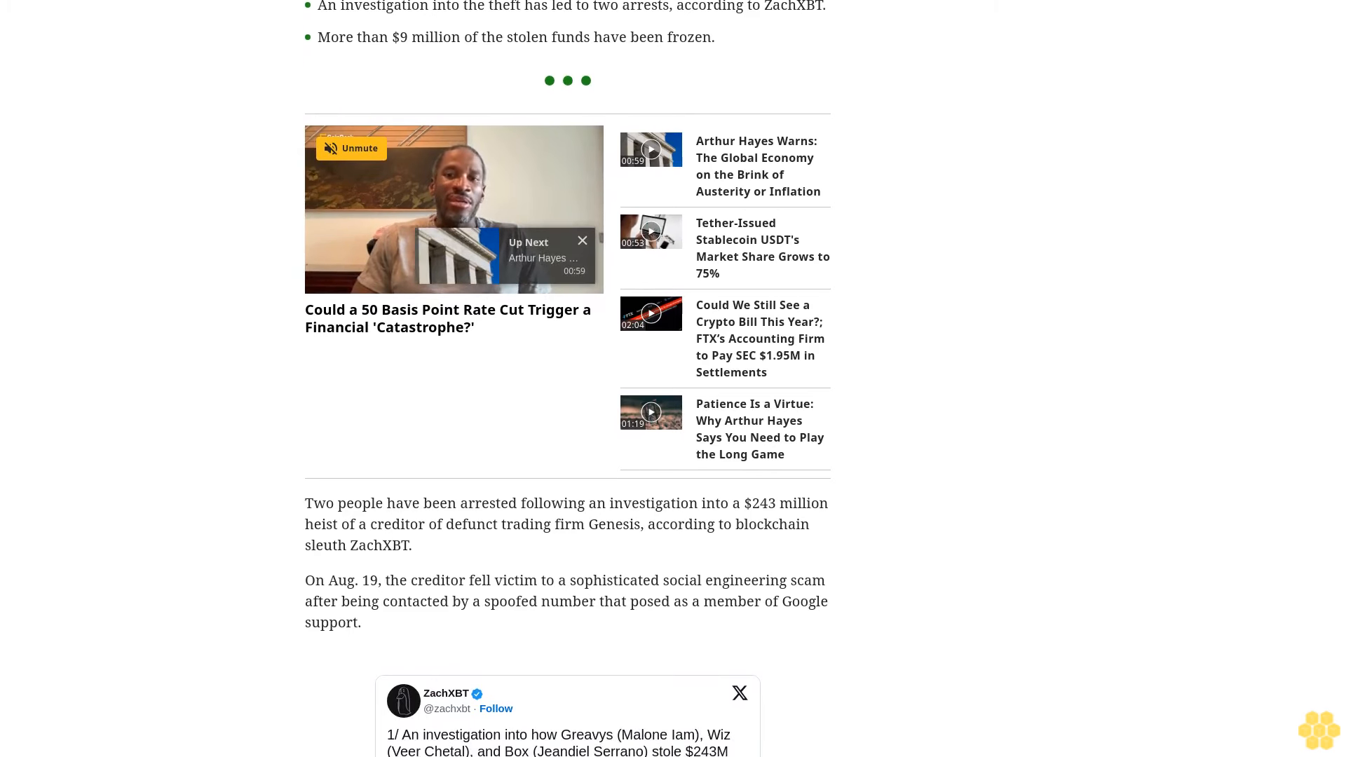
pyautogui.scroll(-3)
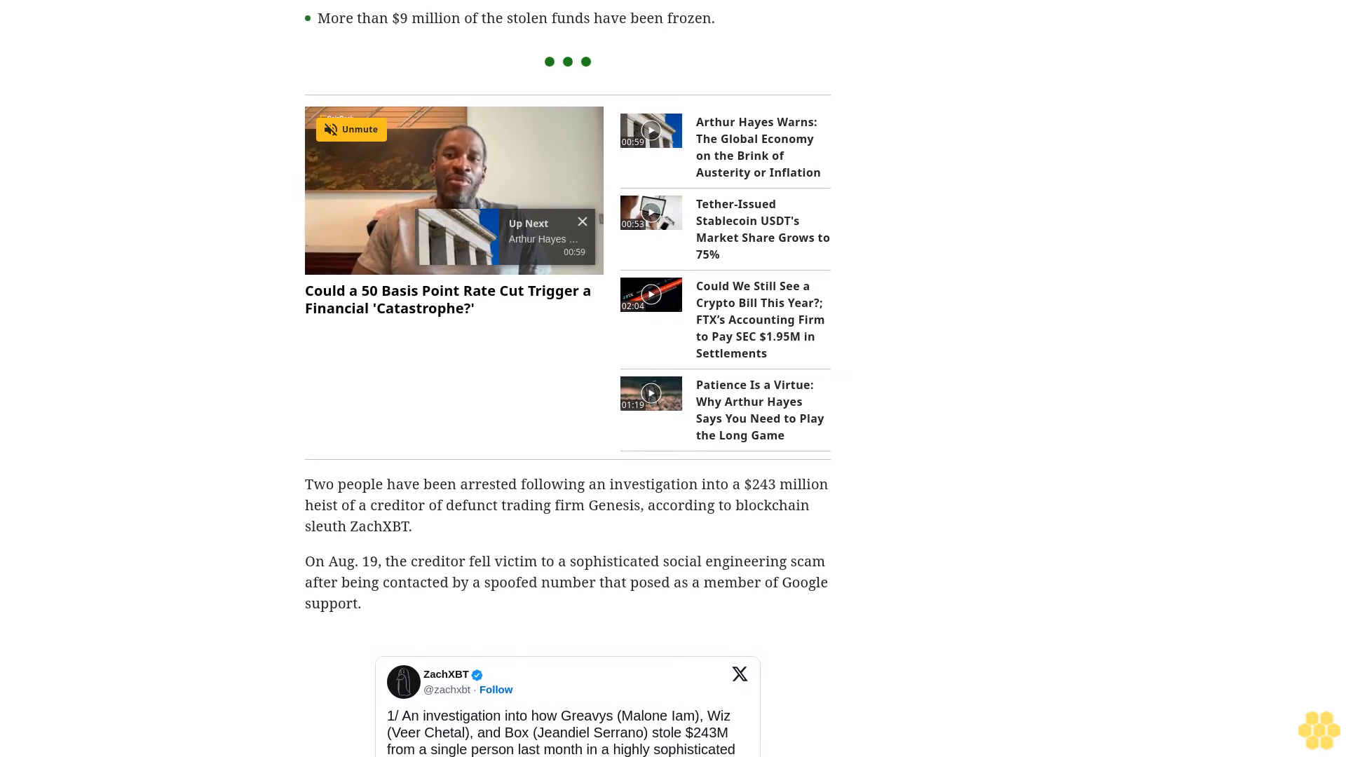
pyautogui.scroll(-3)
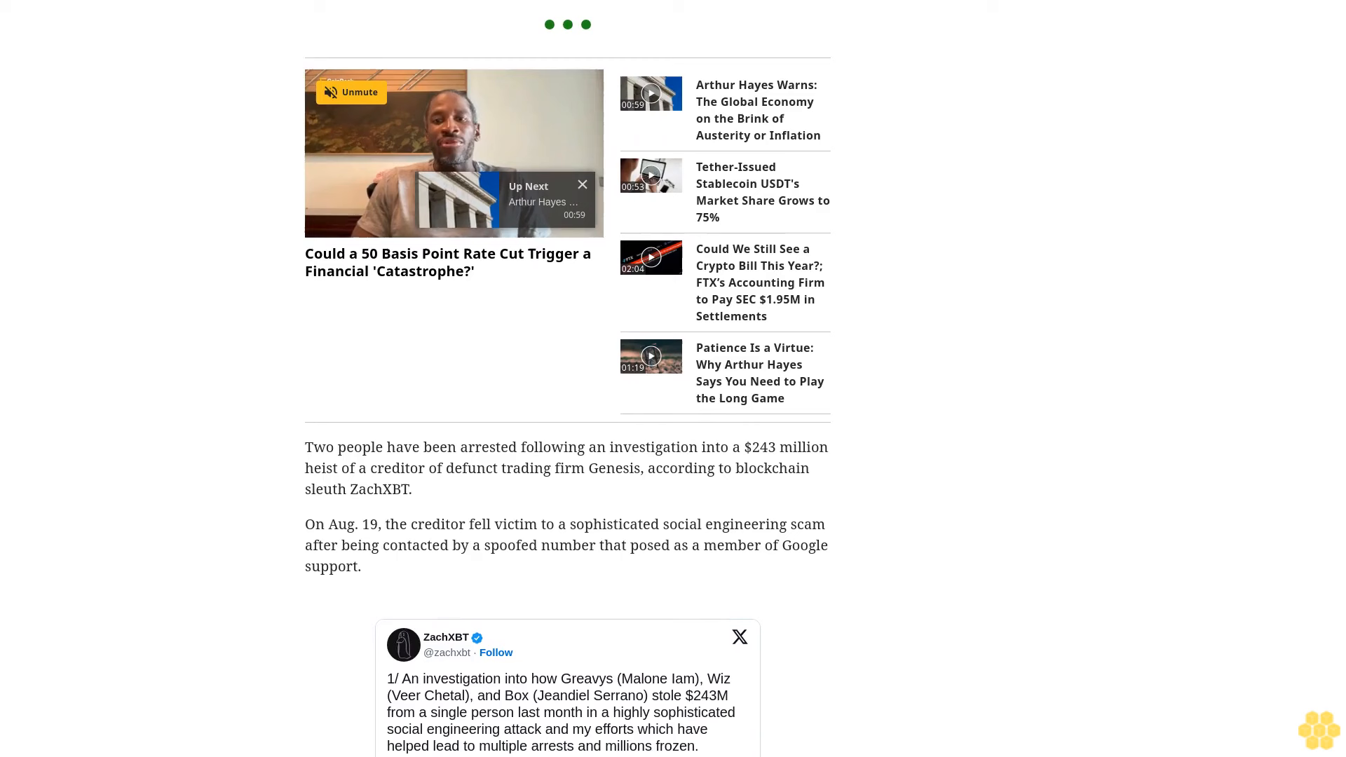
pyautogui.scroll(-3)
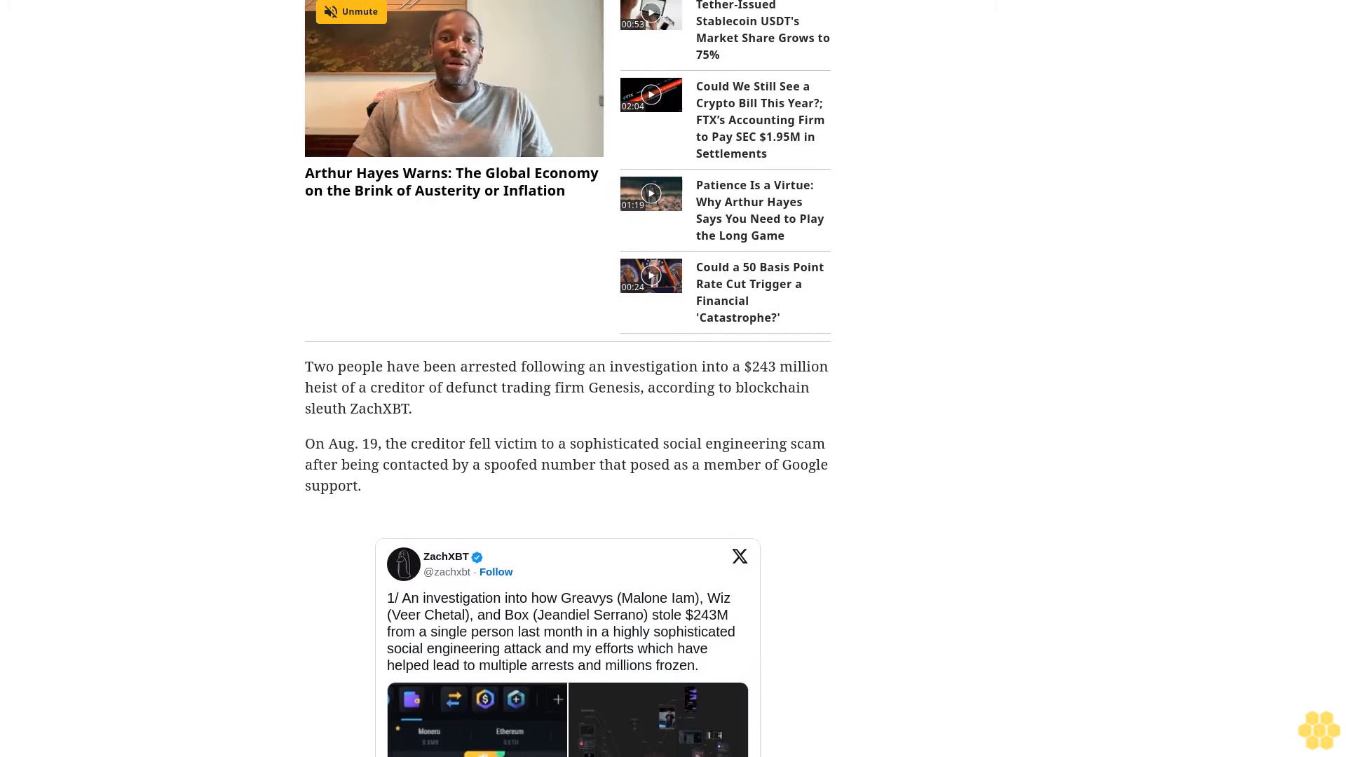
pyautogui.scroll(-3)
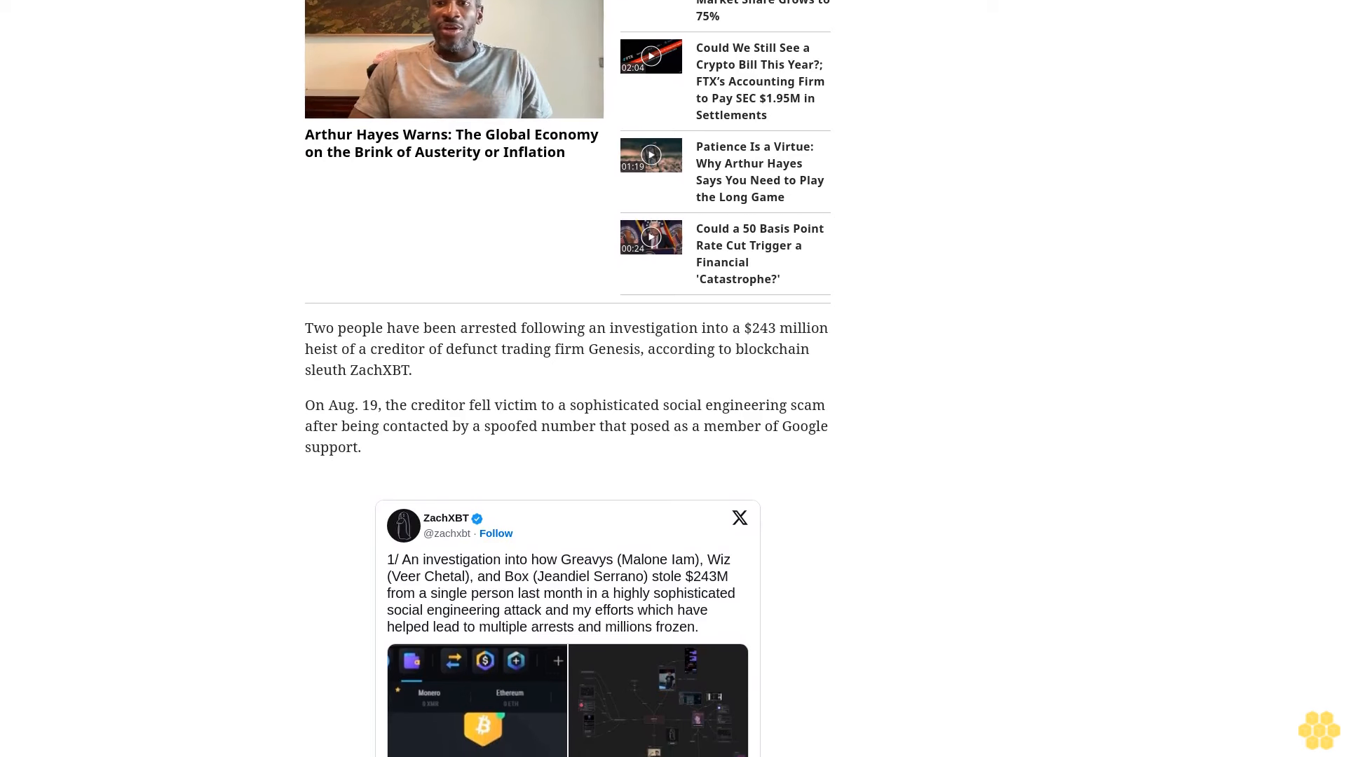
pyautogui.scroll(-3)
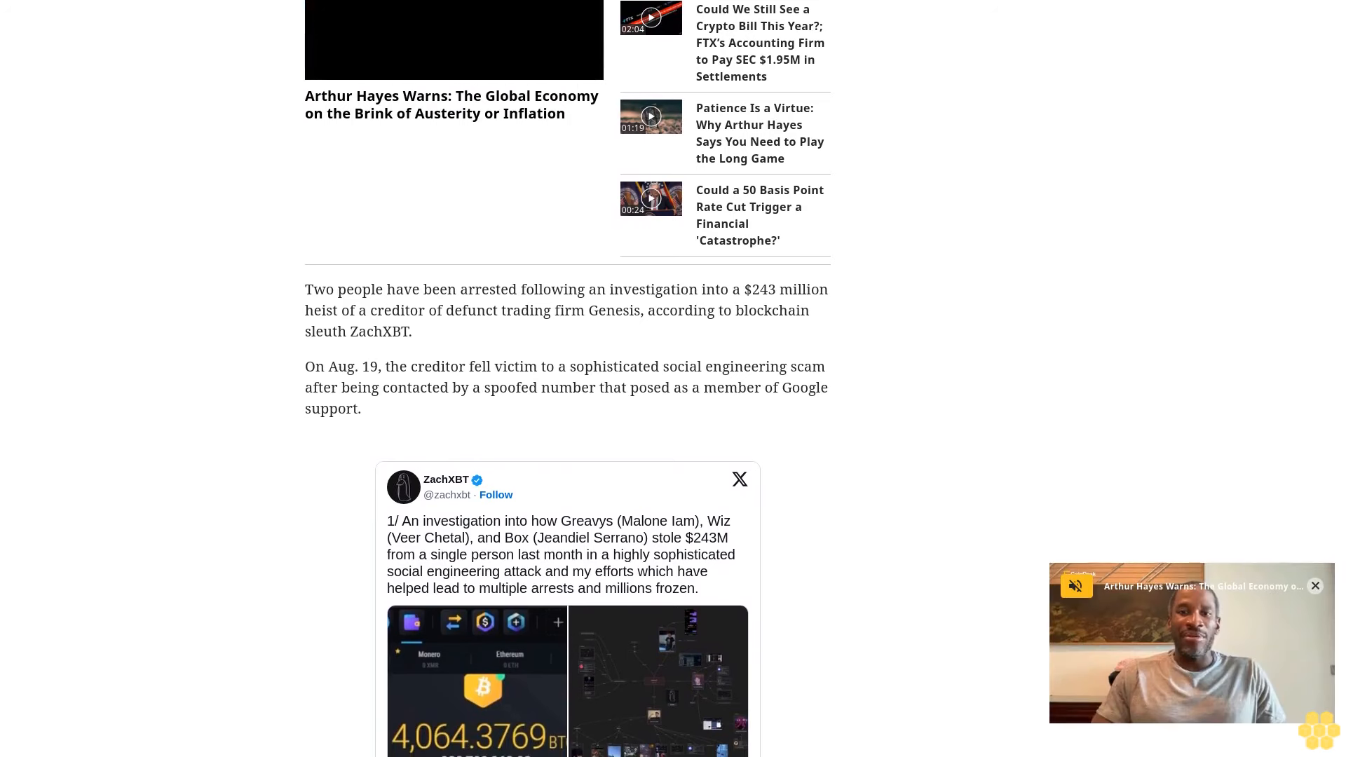
pyautogui.scroll(-3)
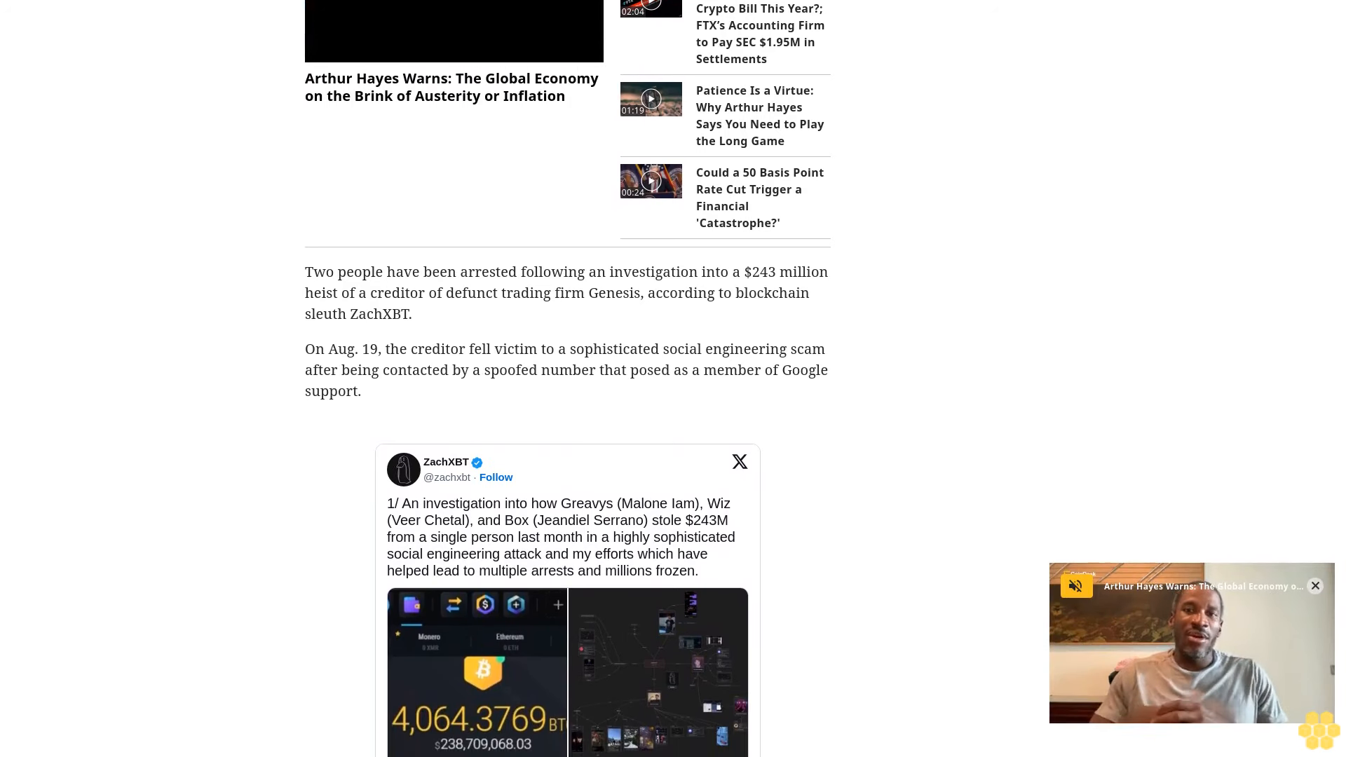
pyautogui.scroll(-3)
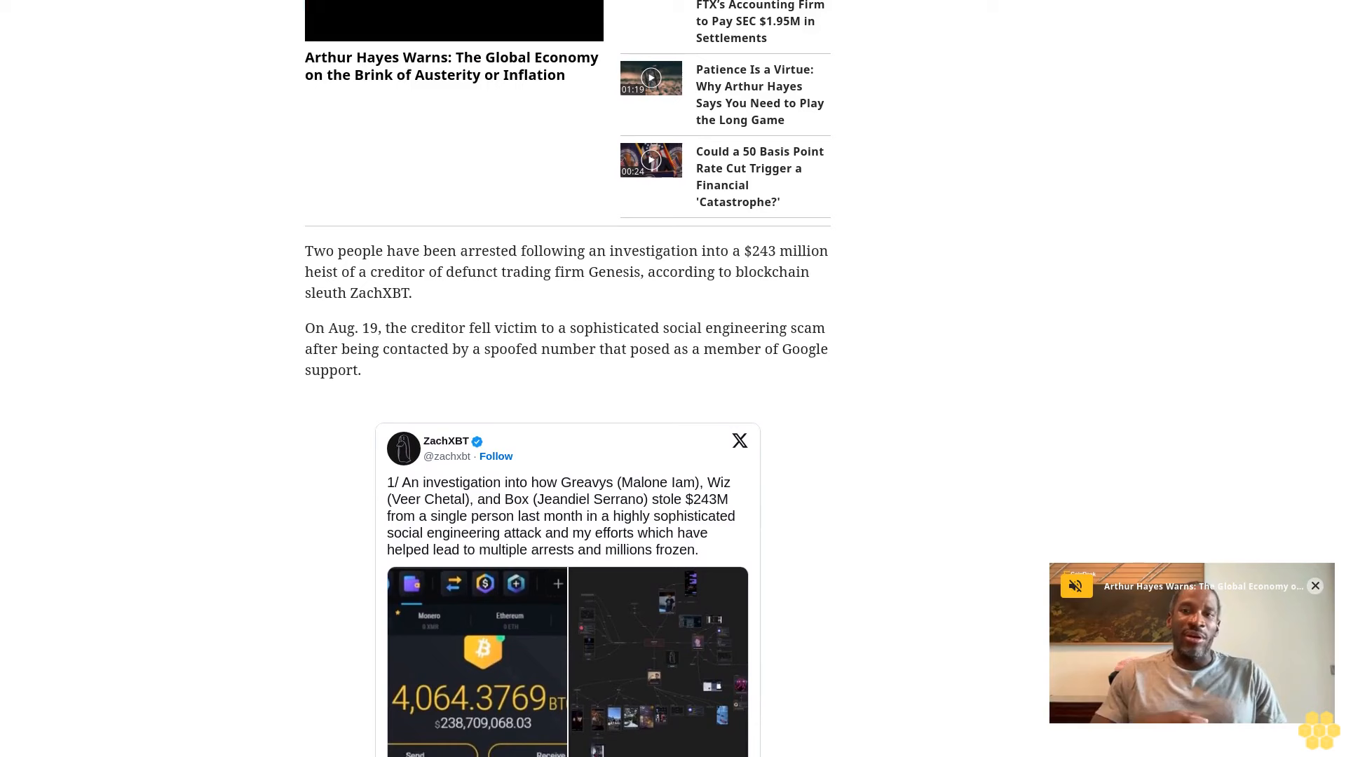
pyautogui.scroll(-3)
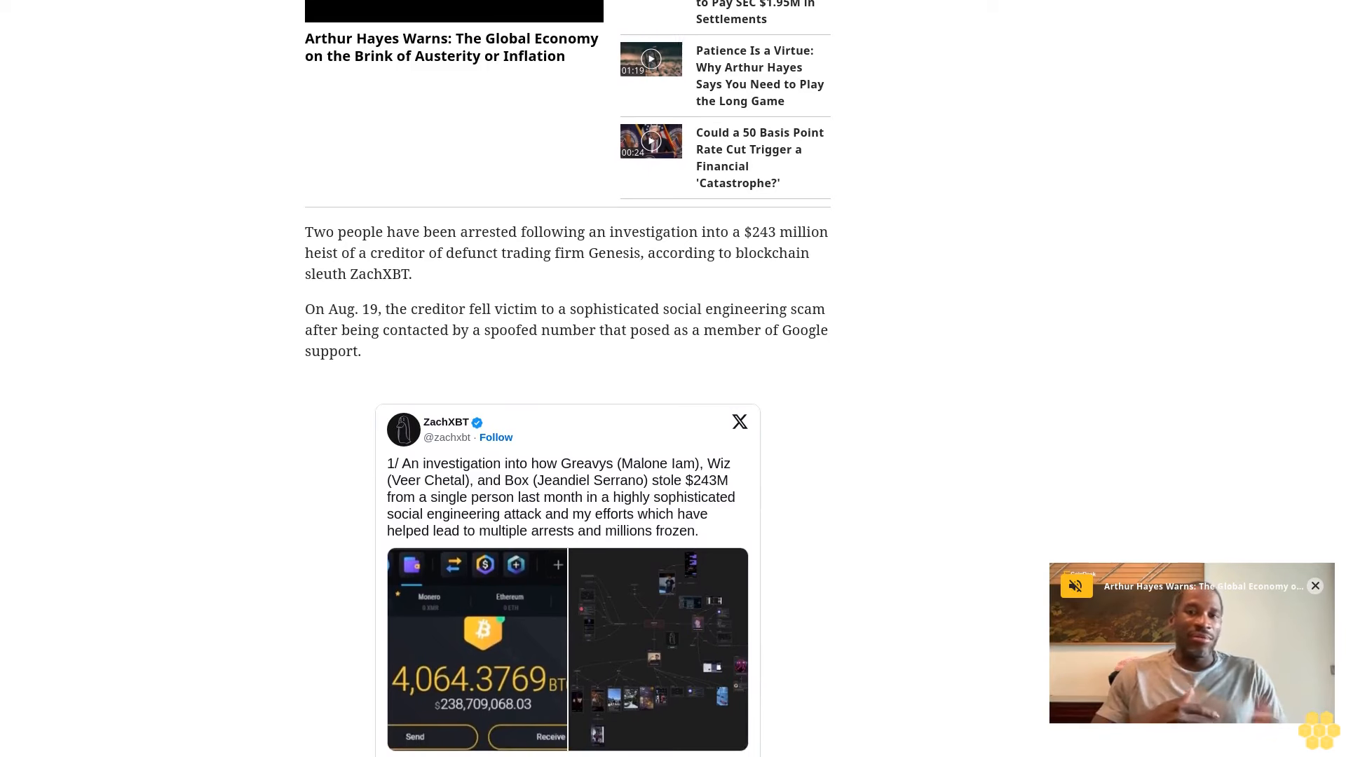
pyautogui.scroll(-3)
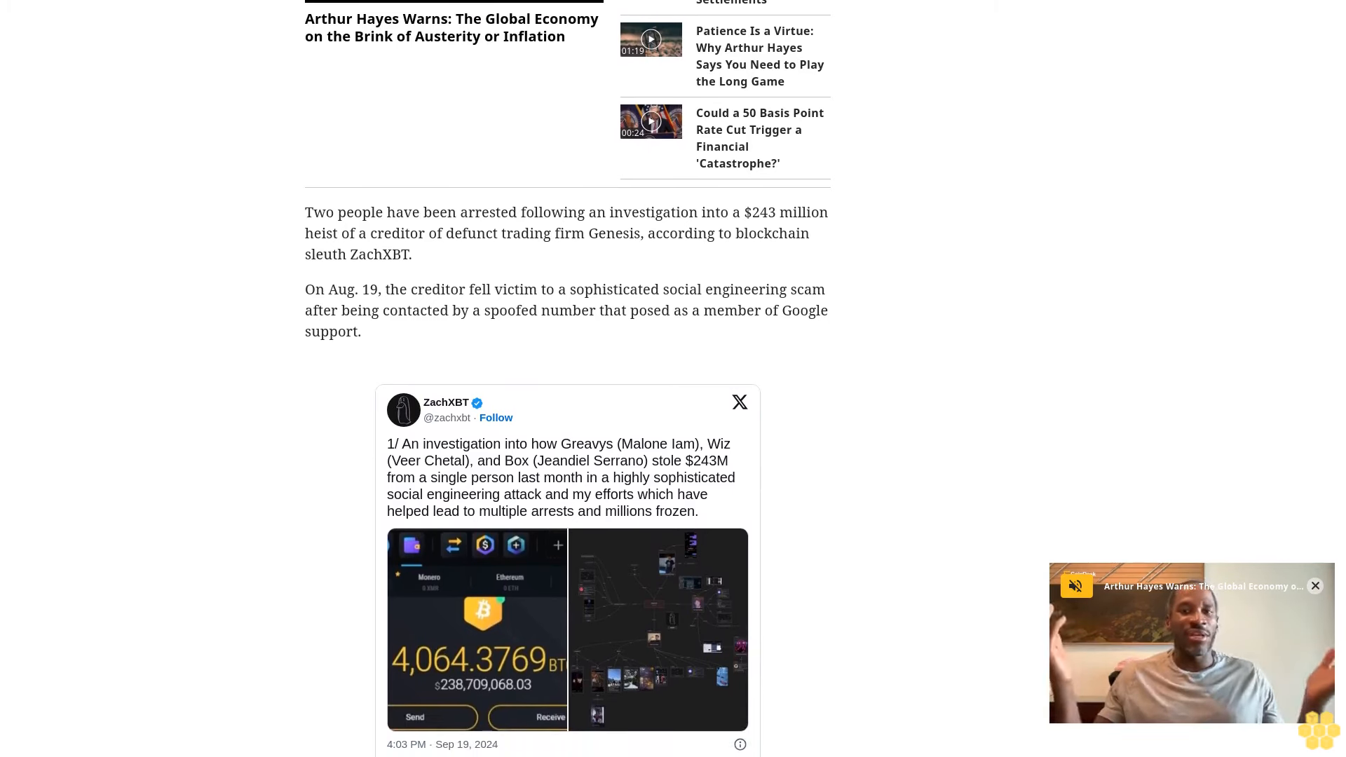
pyautogui.scroll(-3)
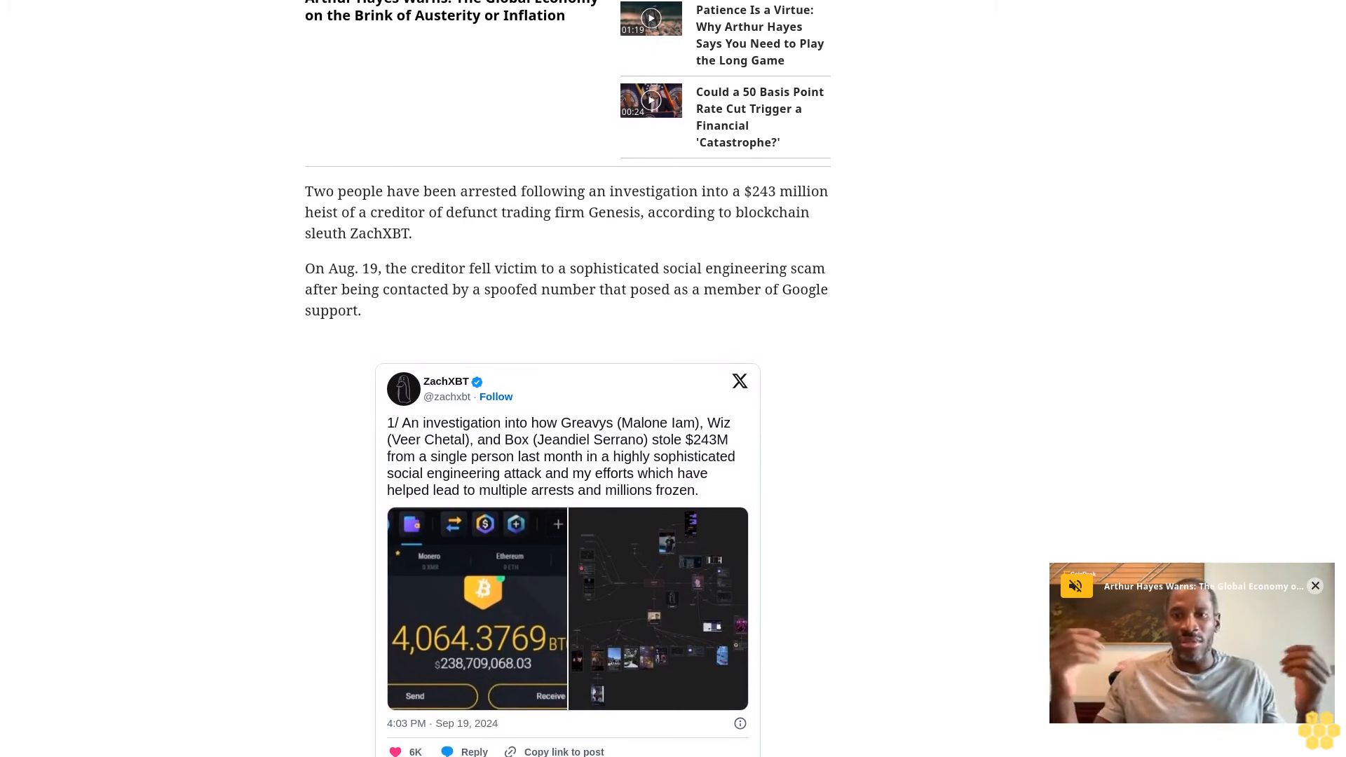
pyautogui.scroll(-3)
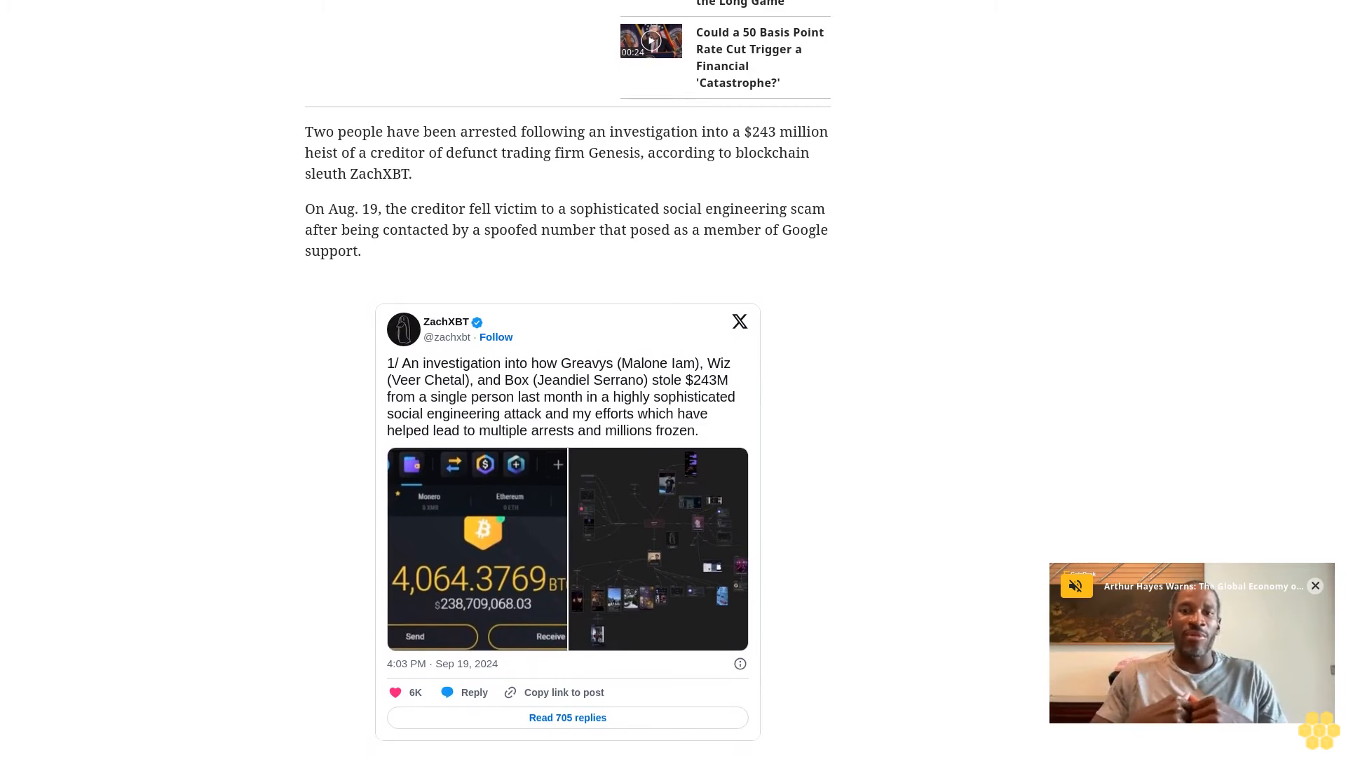
pyautogui.scroll(-3)
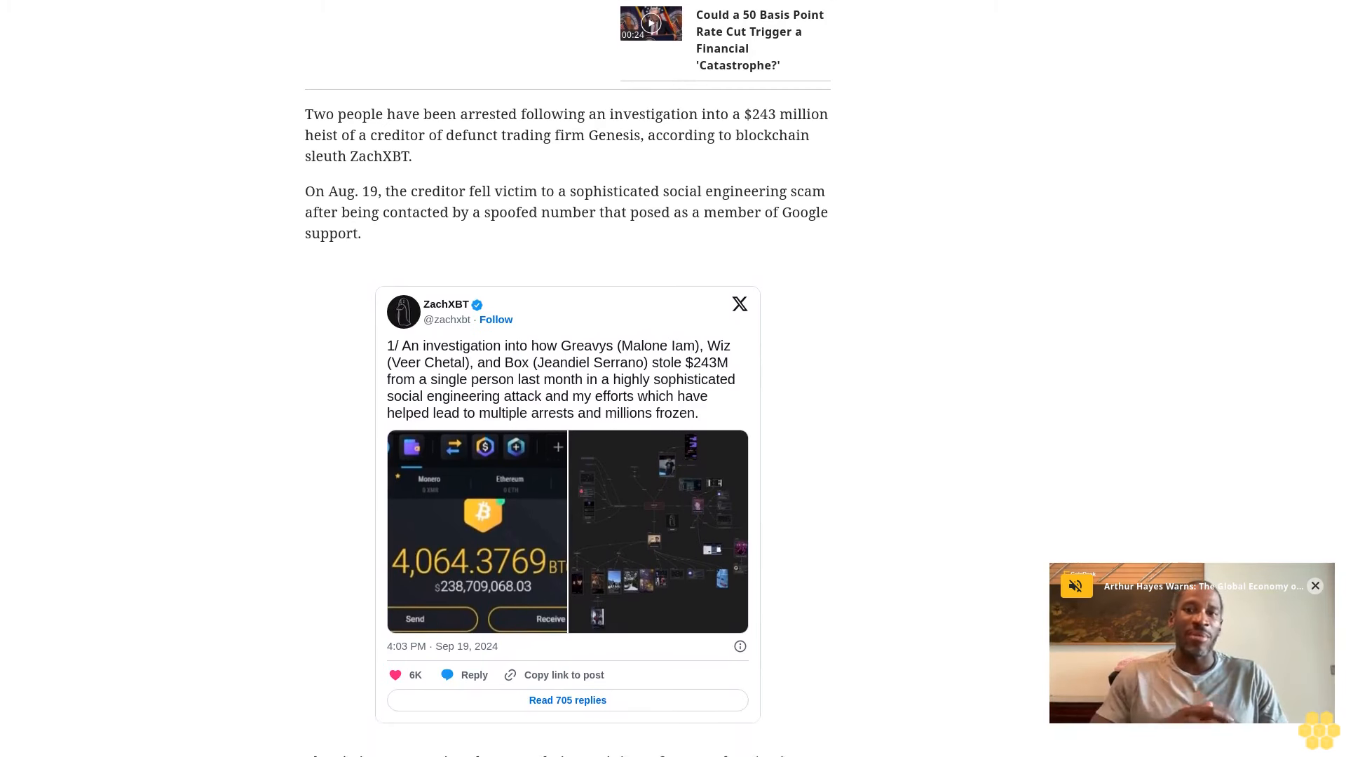
pyautogui.scroll(-3)
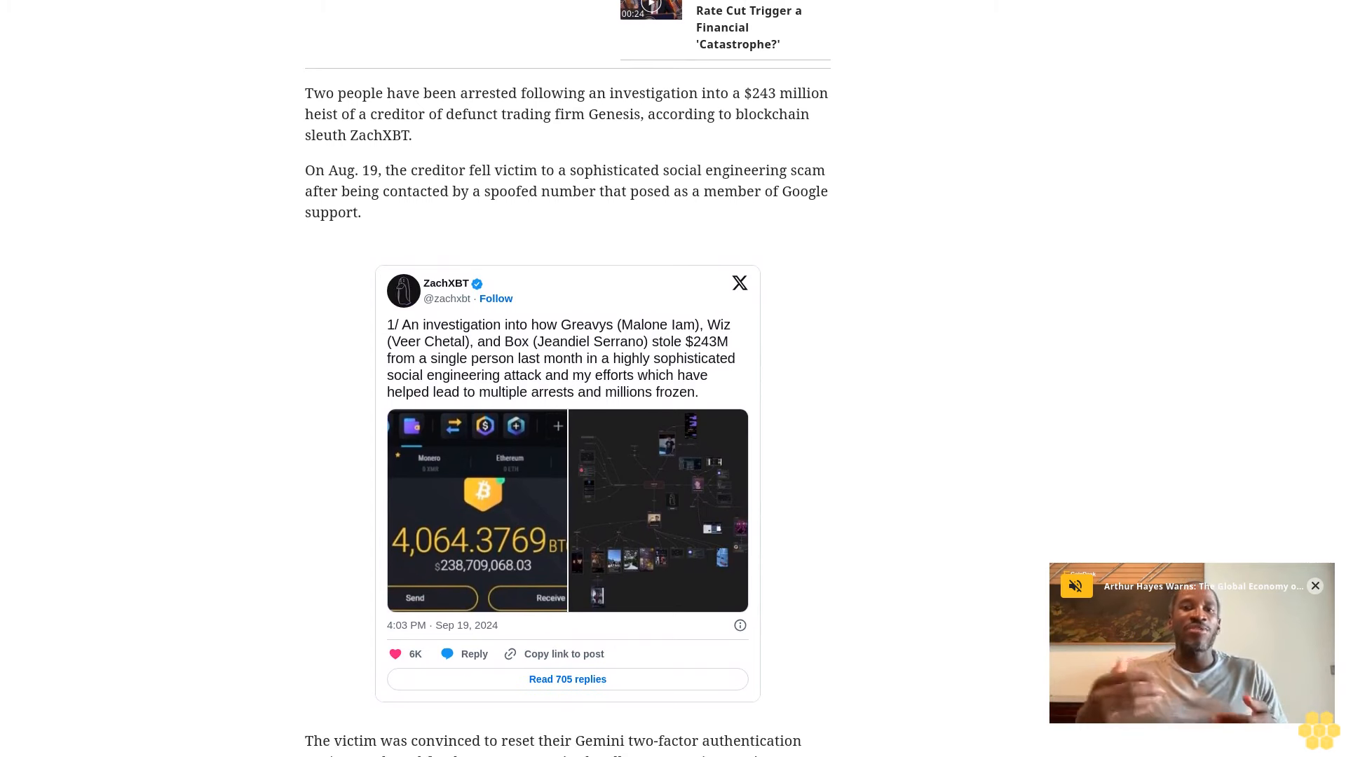